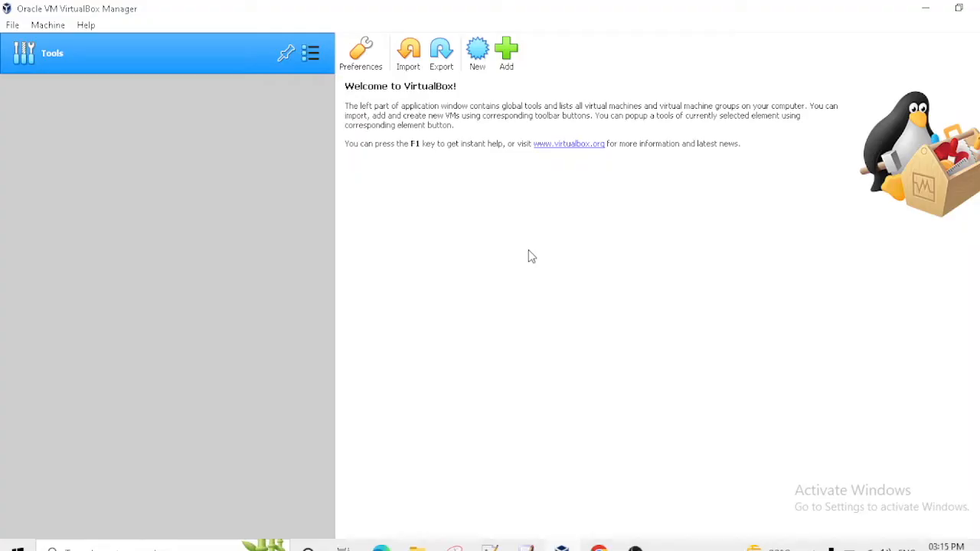
pyautogui.moveTo(474, 250)
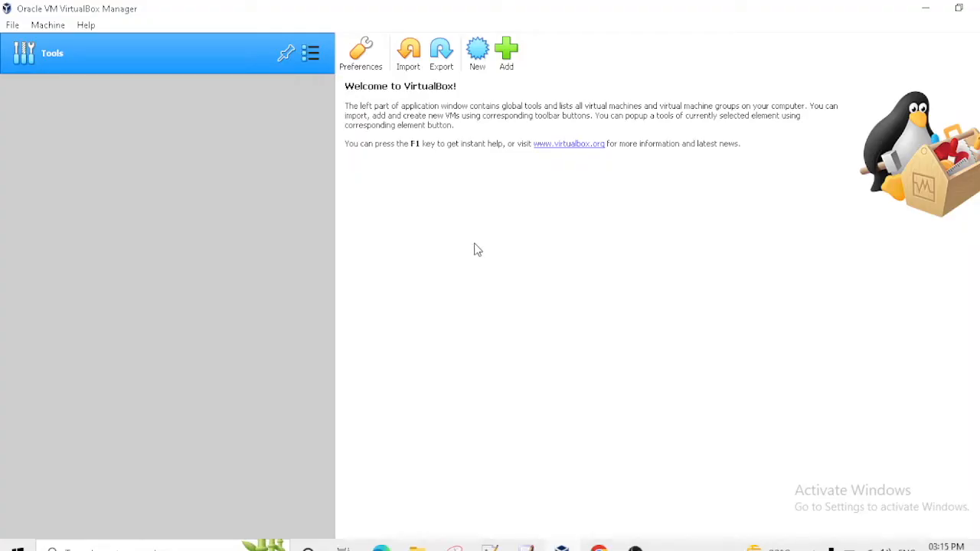
pyautogui.moveTo(594, 543)
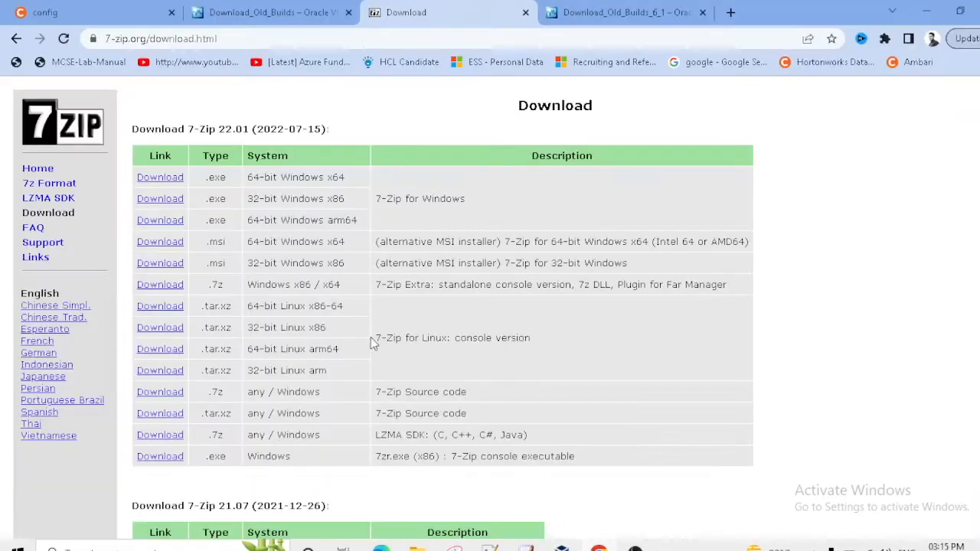
# Review the Cloudera QuickStart VirtualBox zip download link on the config page.
pyautogui.click(92, 12)
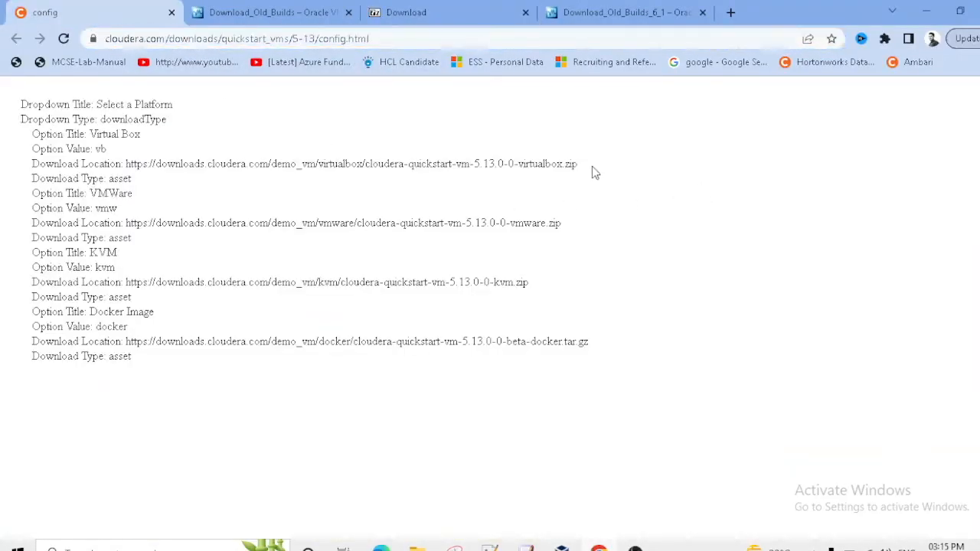
pyautogui.moveTo(150, 163); pyautogui.dragTo(579, 162)
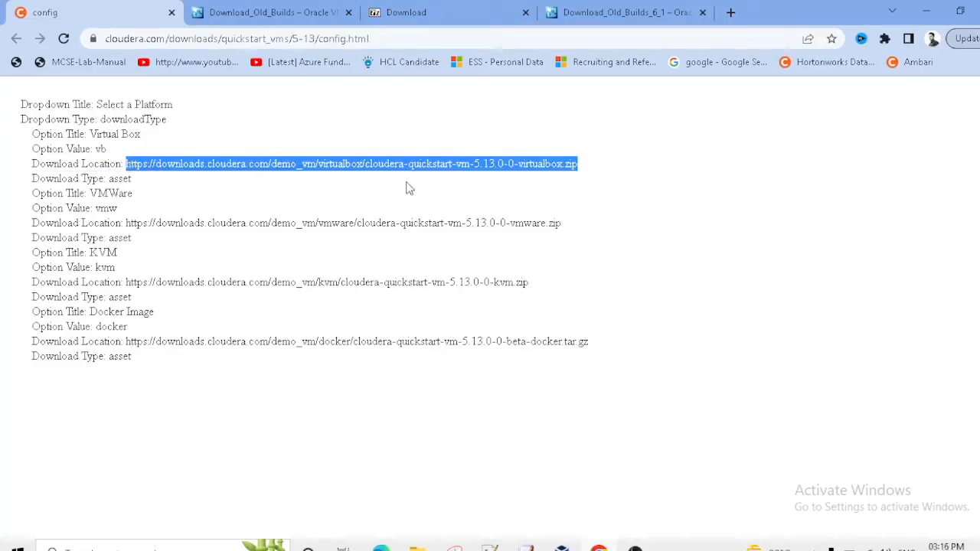
pyautogui.click(591, 164)
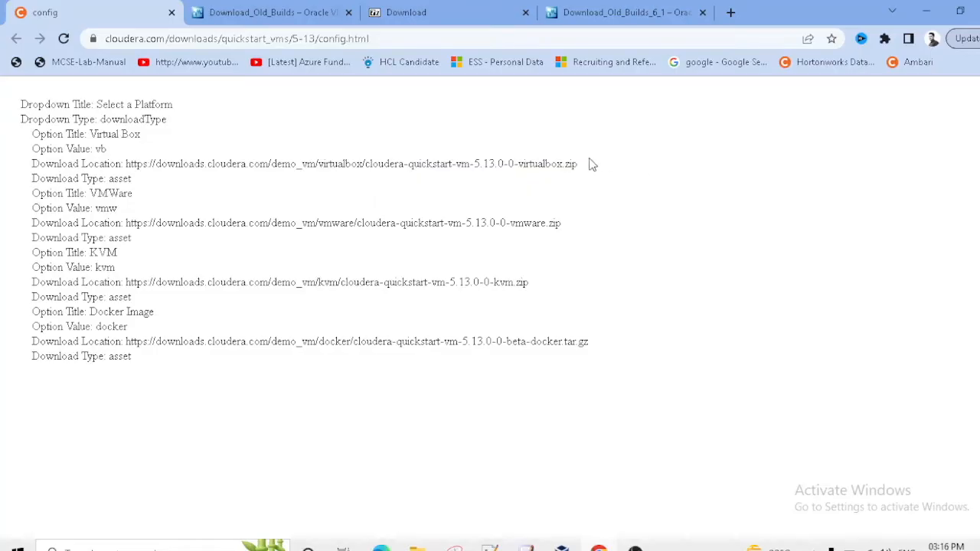
pyautogui.doubleClick(79, 178)
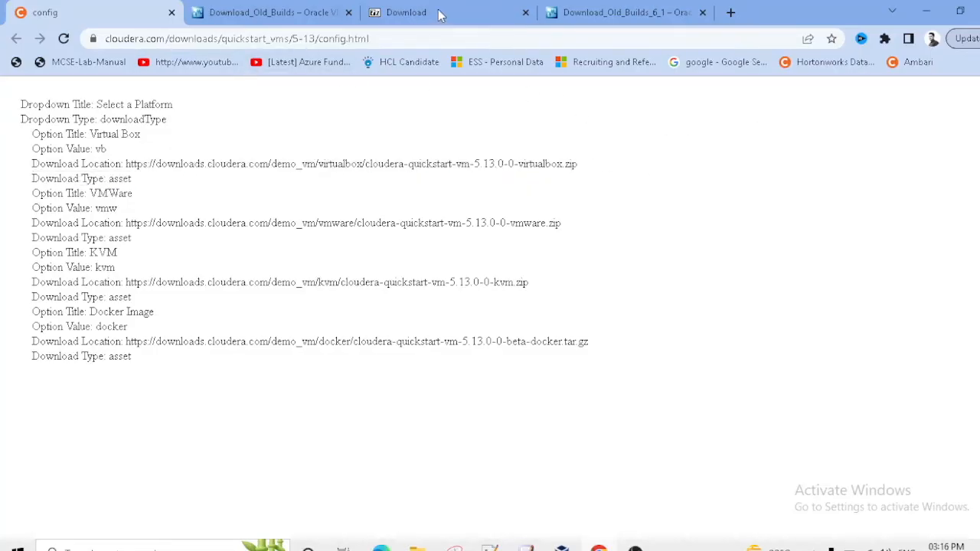
# Check the 7-Zip 32-bit Windows x86 entry, then land on the VirtualBox old builds page.
pyautogui.click(406, 12)
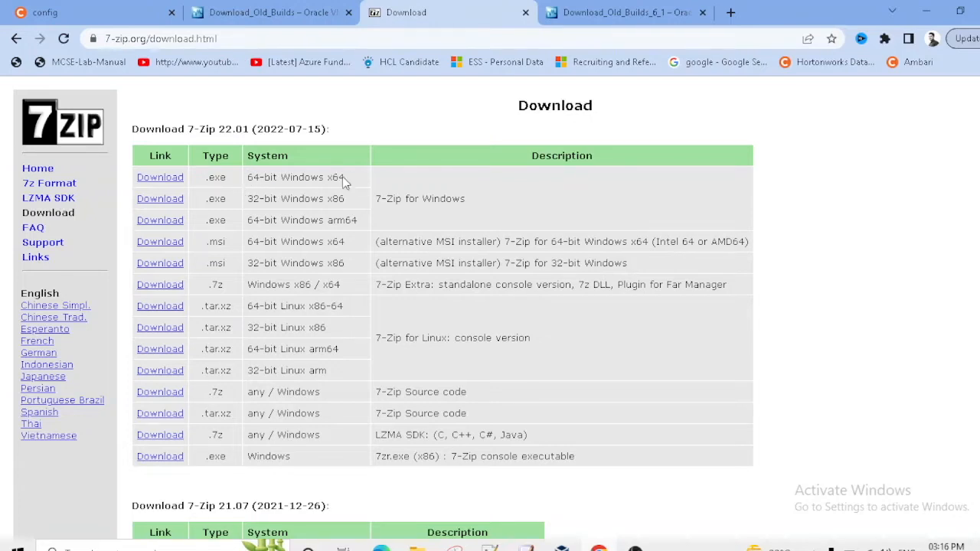
pyautogui.doubleClick(294, 177)
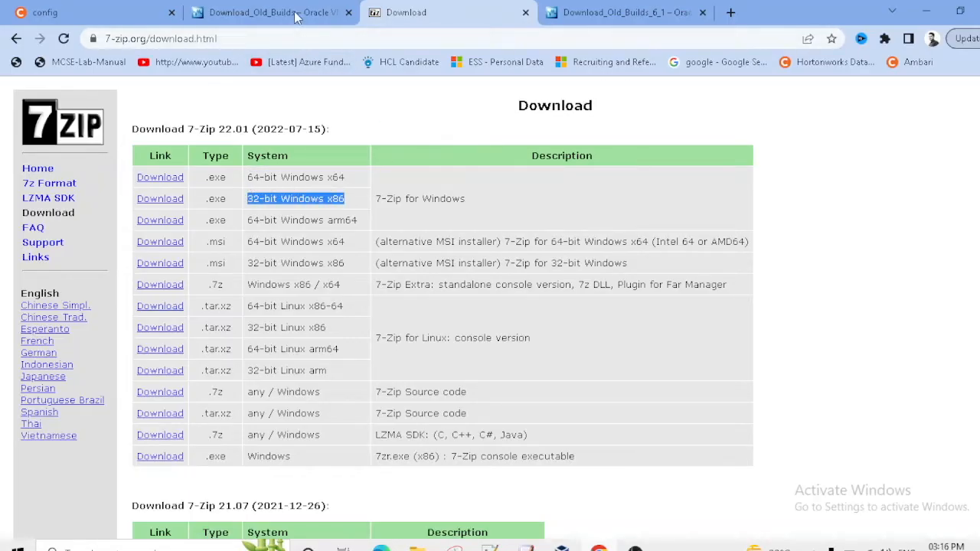
pyautogui.click(268, 12)
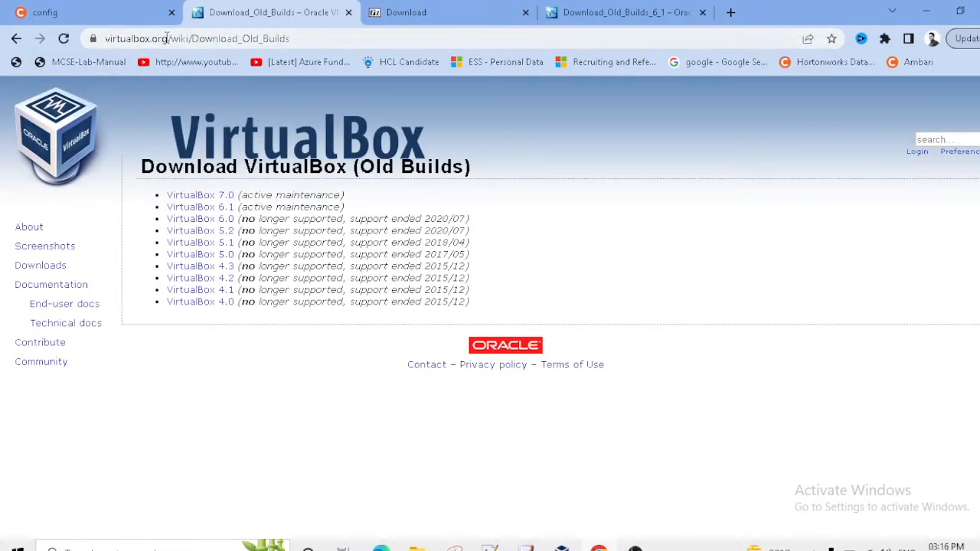
# Browse the main VirtualBox Downloads page down to the older builds link and follow it.
pyautogui.click(40, 265)
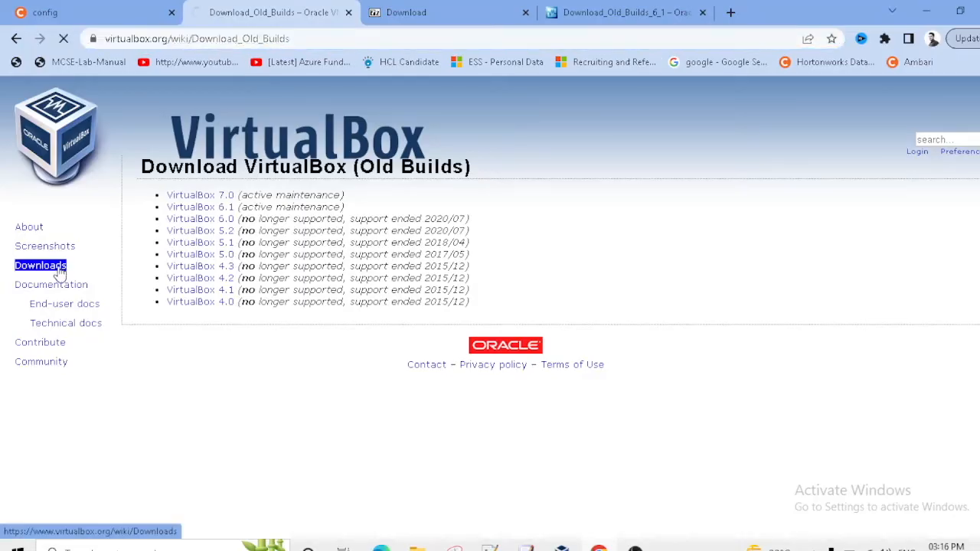
pyautogui.click(40, 265)
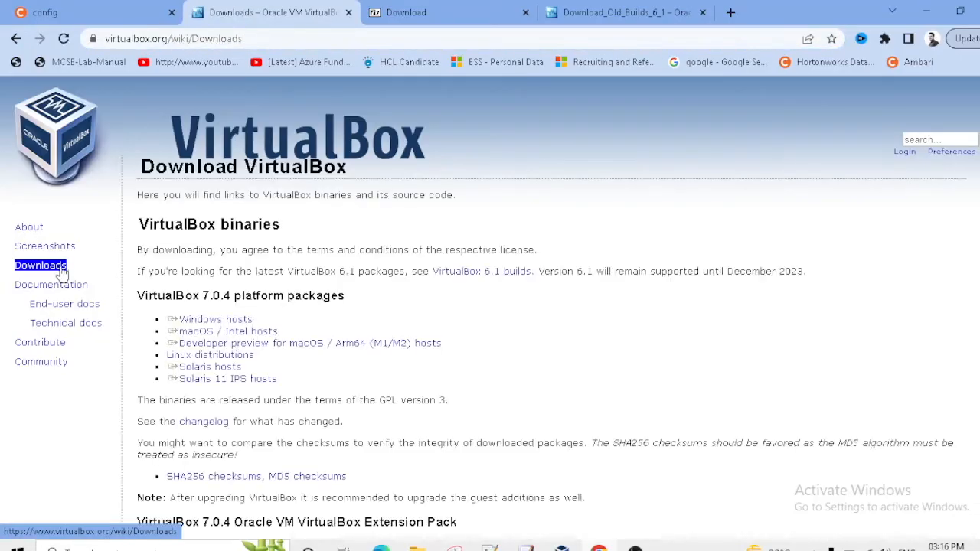
pyautogui.moveTo(512, 322)
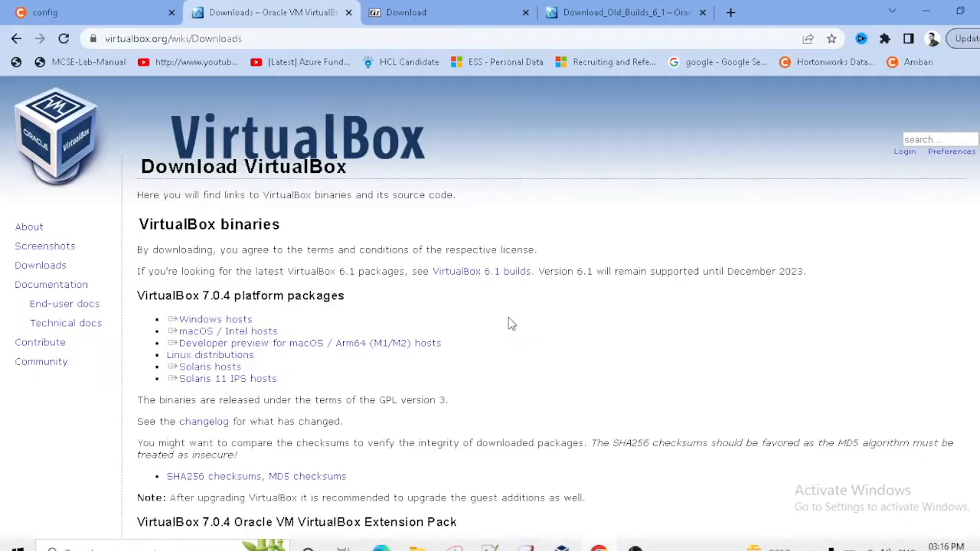
pyautogui.scroll(-3)
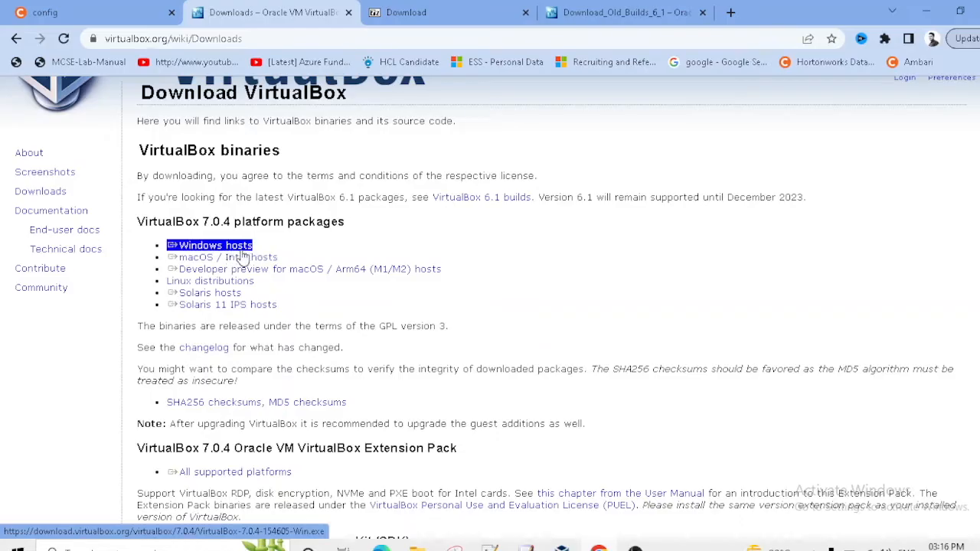
pyautogui.scroll(-3)
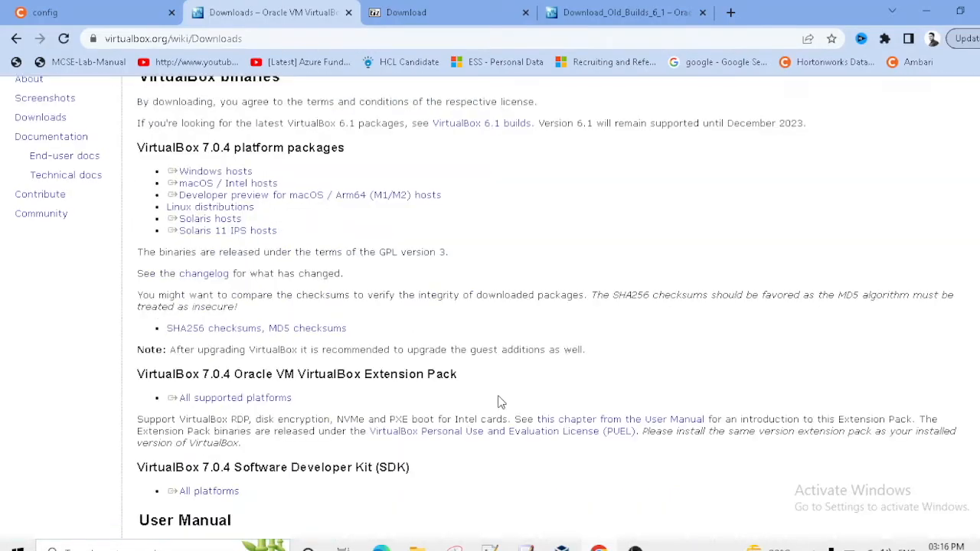
pyautogui.scroll(-3)
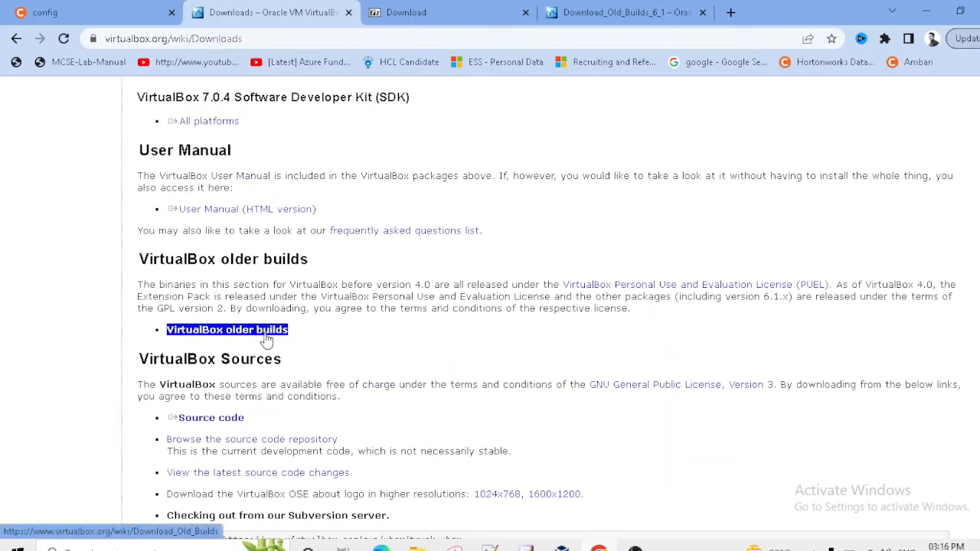
pyautogui.click(227, 329)
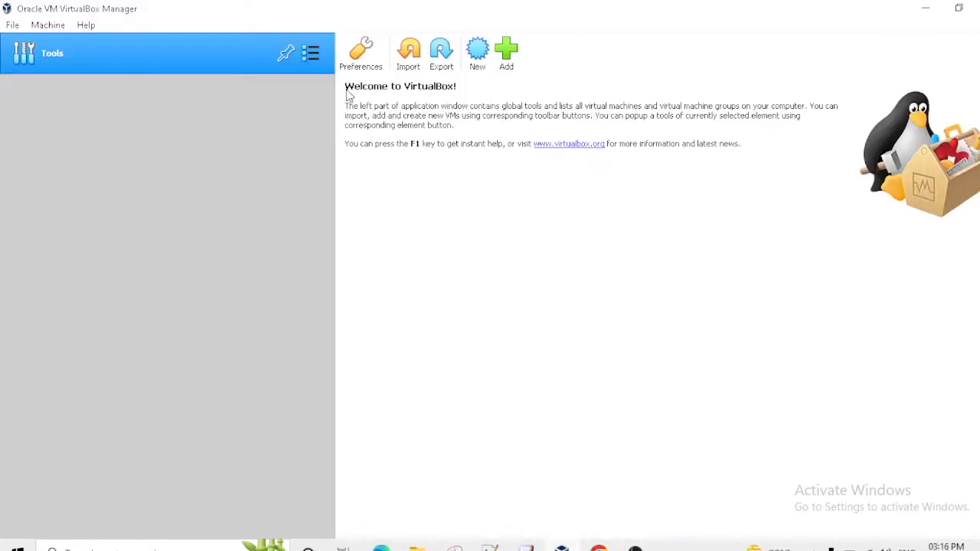
# Confirm via Help > About VirtualBox that version 6.1 is installed.
pyautogui.click(86, 25)
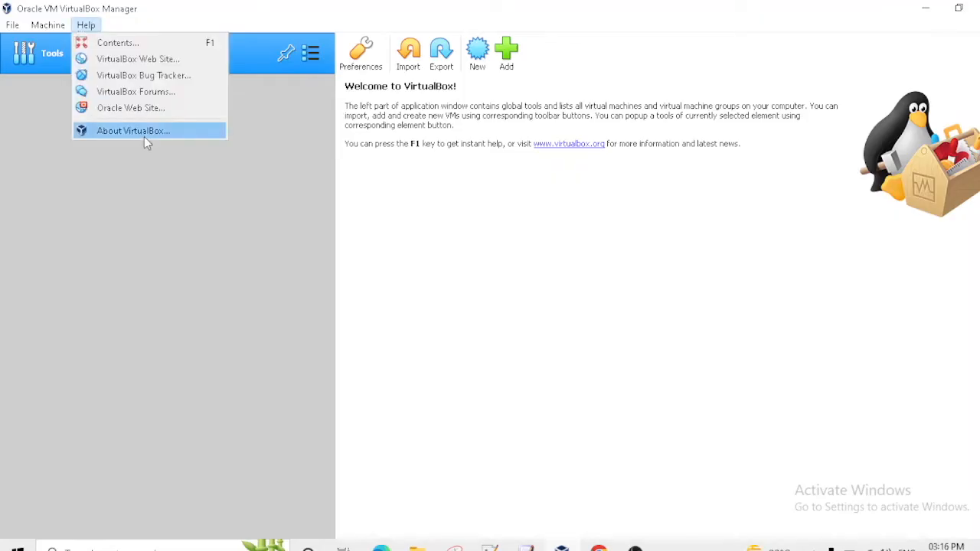
pyautogui.click(133, 131)
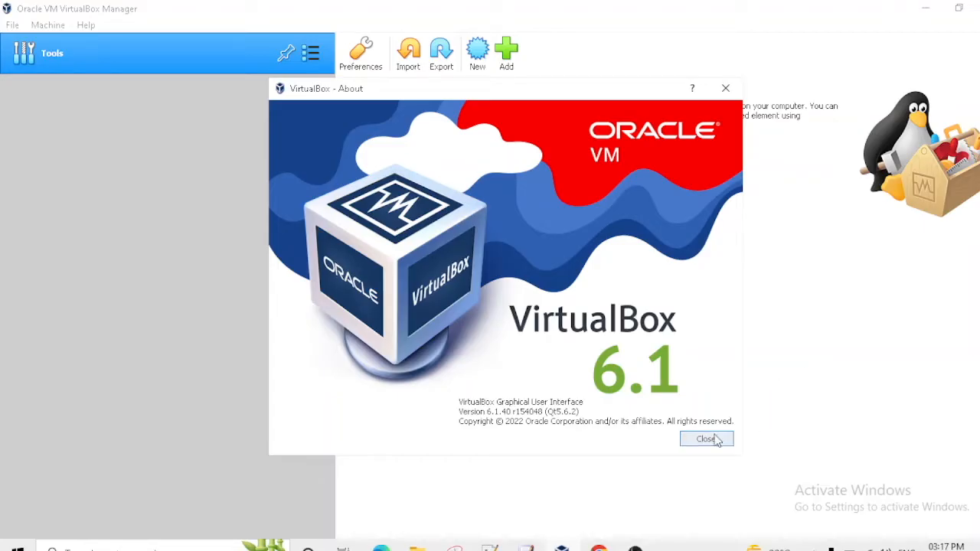
pyautogui.click(704, 438)
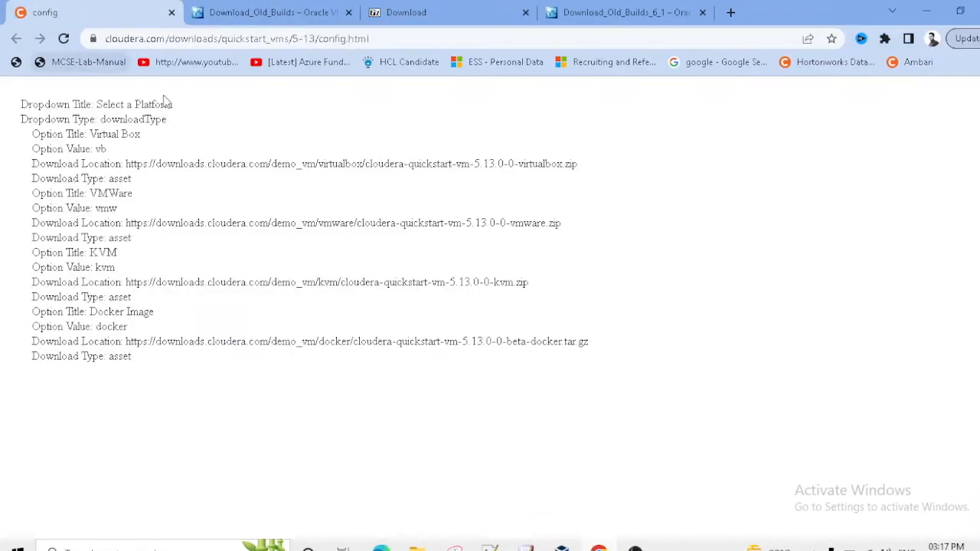
# Highlight the Cloudera VirtualBox zip URL again and revisit the 7-Zip download page.
pyautogui.moveTo(156, 164); pyautogui.dragTo(578, 164)
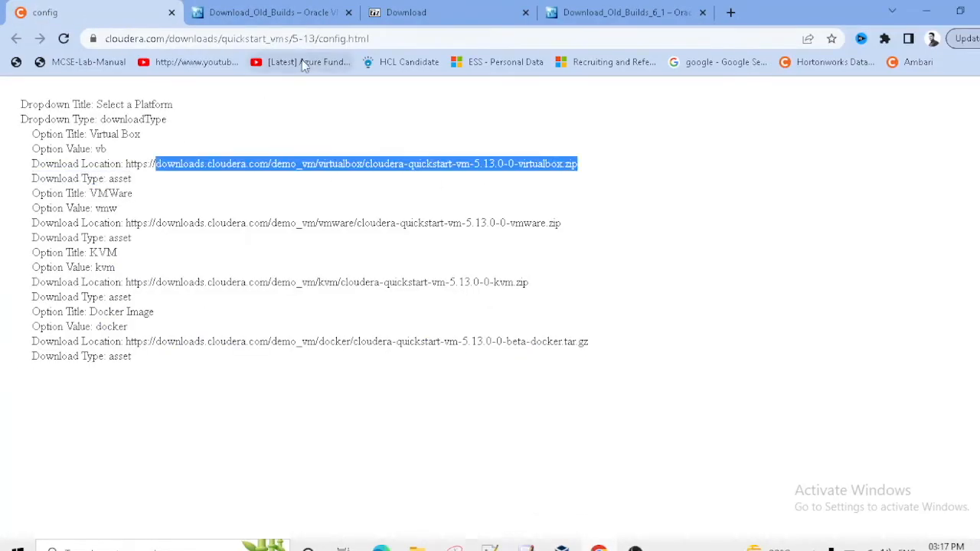
pyautogui.click(406, 13)
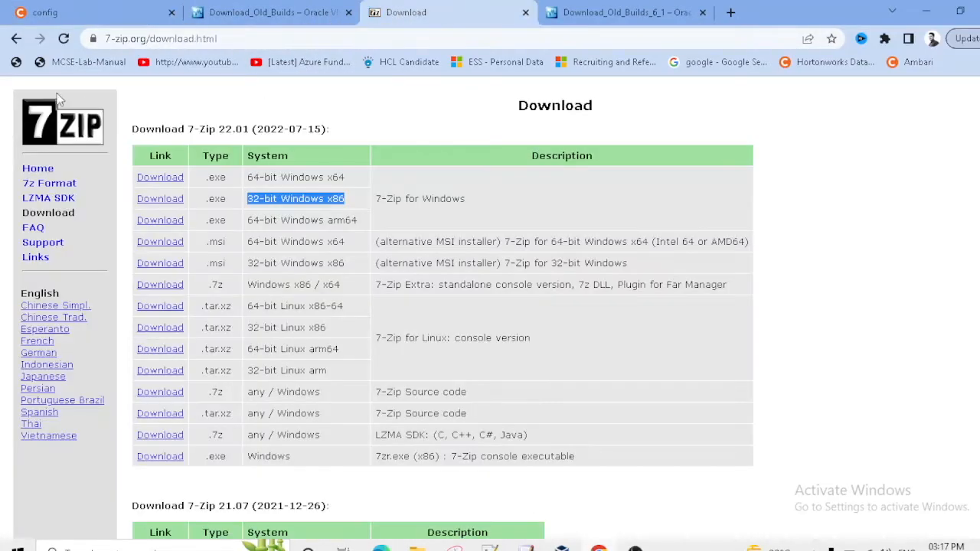
pyautogui.click(273, 12)
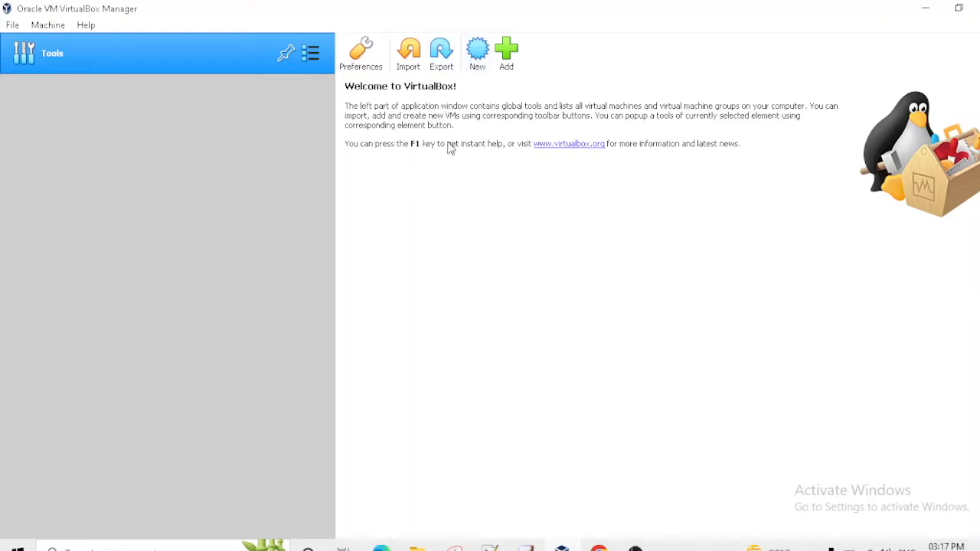
# Start a new virtual machine named Cloudera.
pyautogui.click(478, 52)
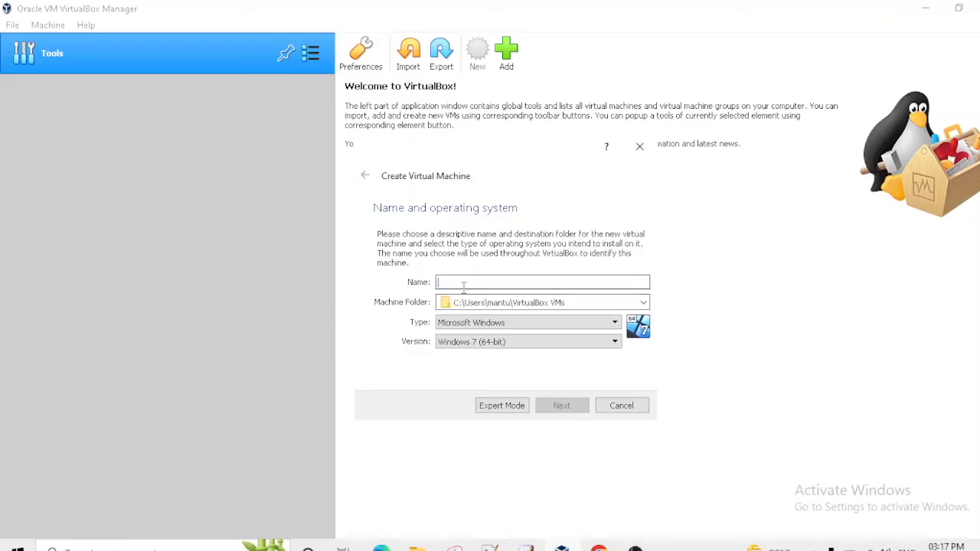
pyautogui.write('C')
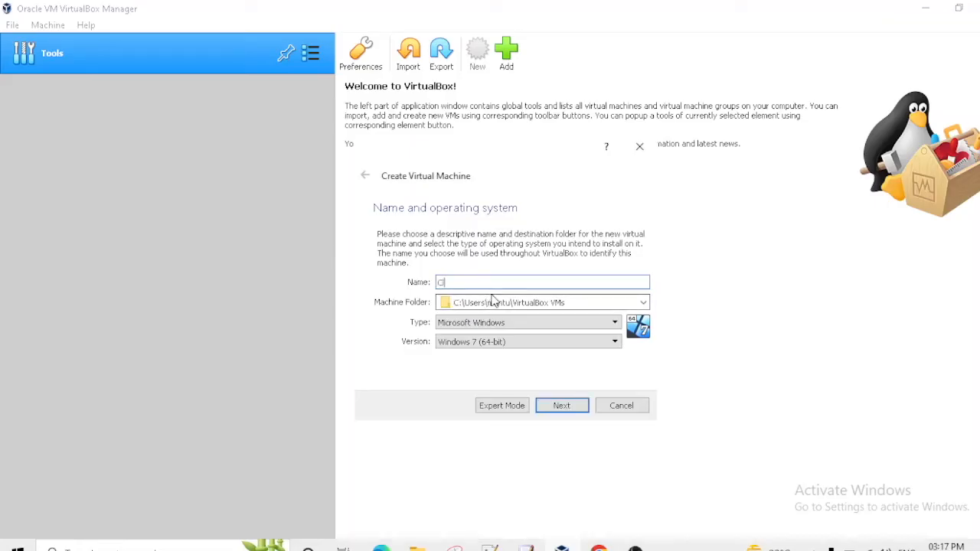
pyautogui.write('Cloudera')
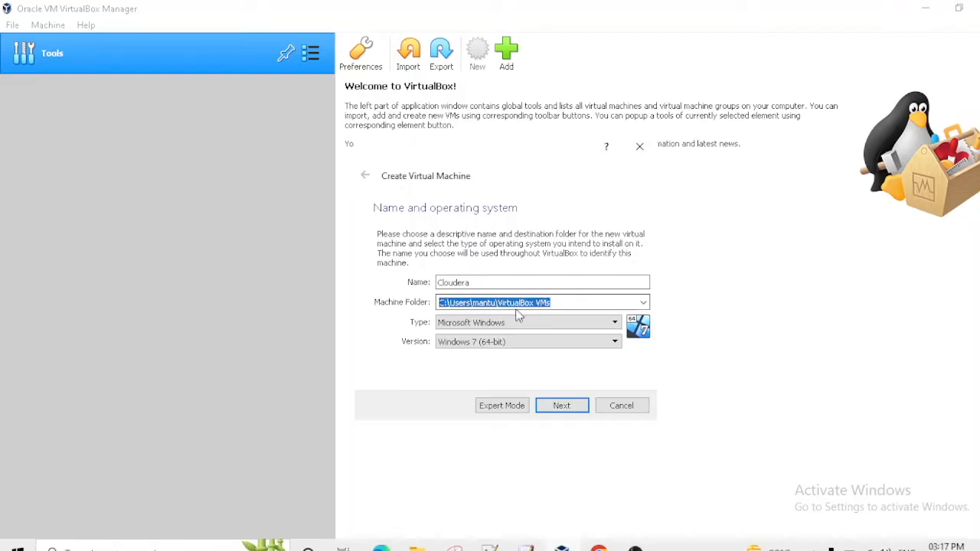
pyautogui.moveTo(490, 317)
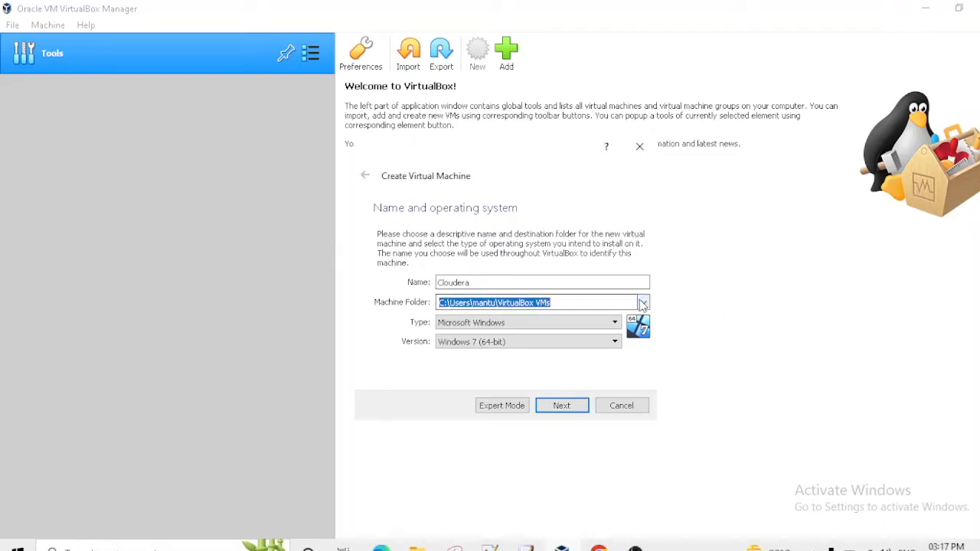
pyautogui.click(644, 302)
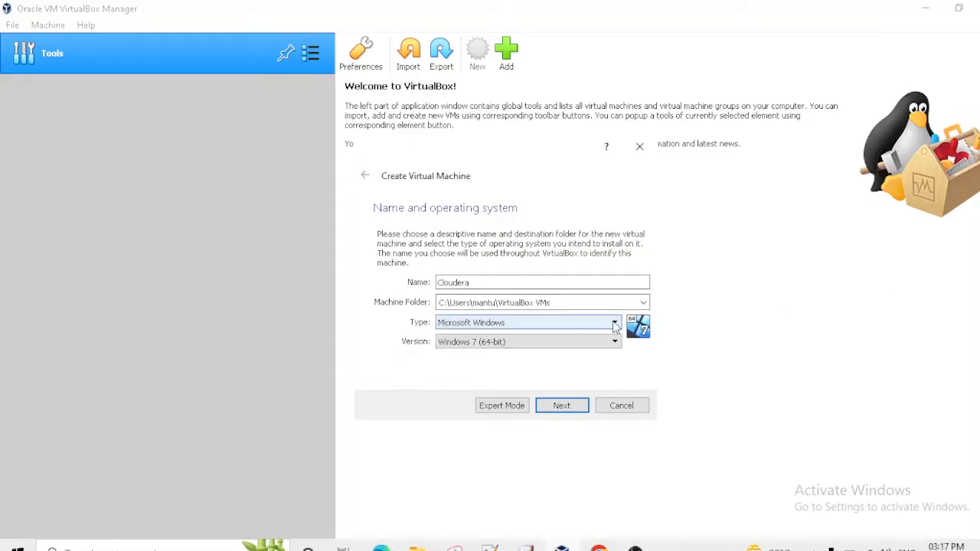
# Set the machine type to Linux, version Red Hat (64-bit), and continue to memory.
pyautogui.click(616, 322)
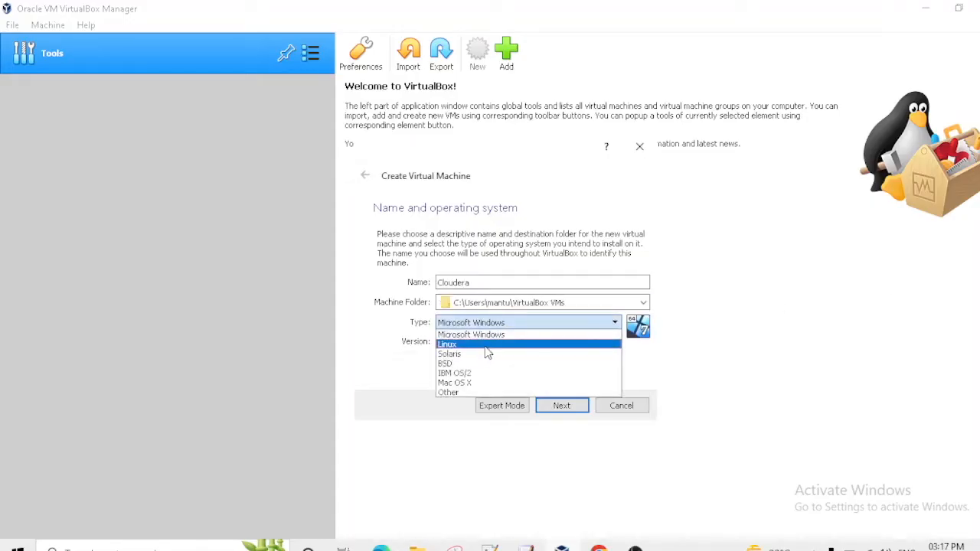
pyautogui.click(448, 343)
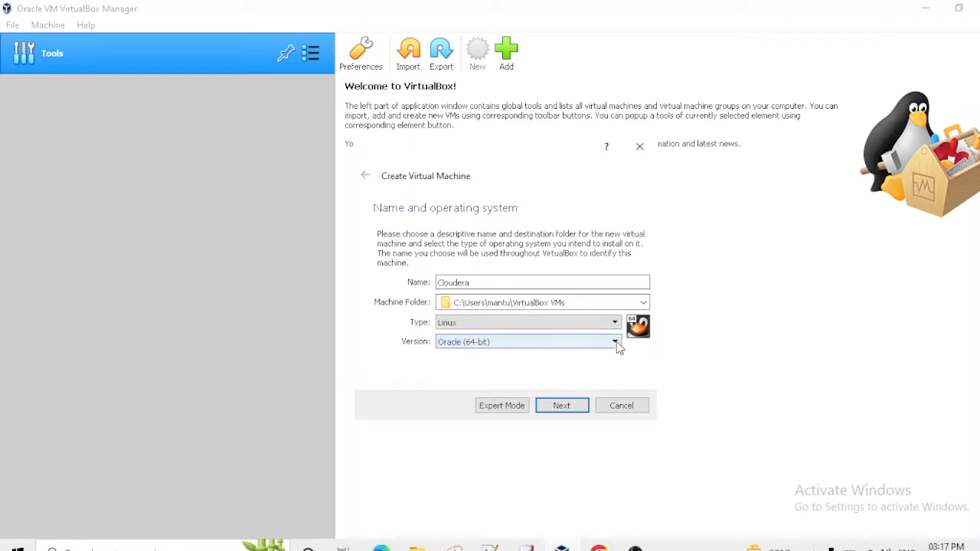
pyautogui.click(614, 341)
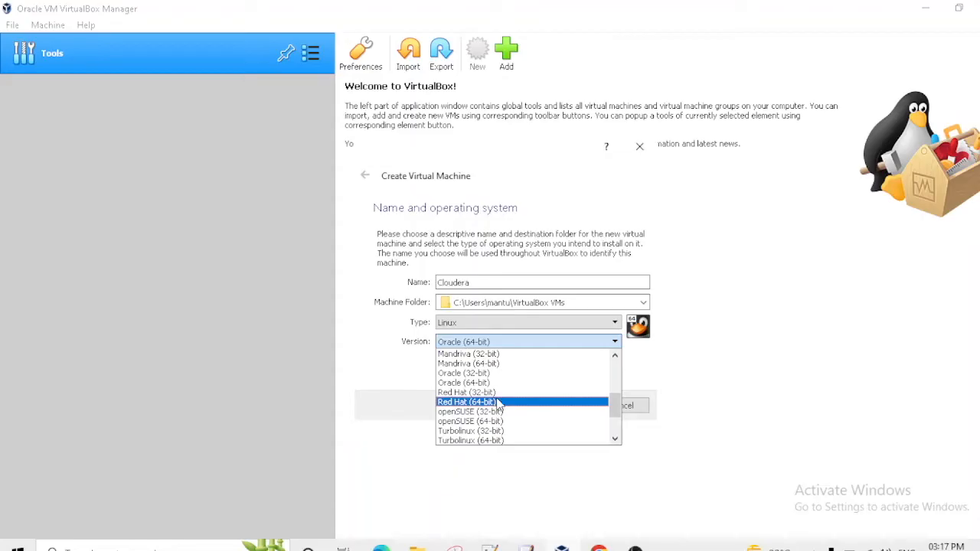
pyautogui.moveTo(521, 411)
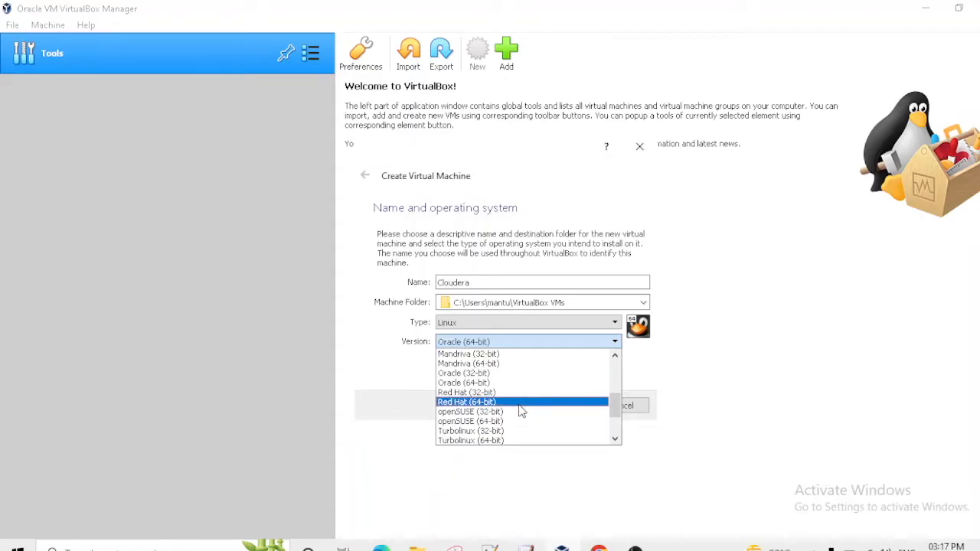
pyautogui.moveTo(515, 405)
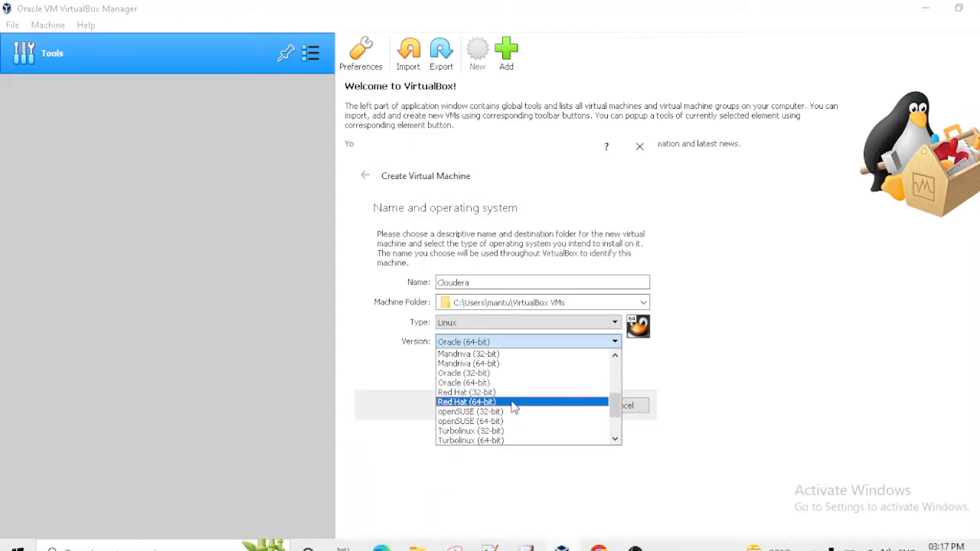
pyautogui.moveTo(505, 392)
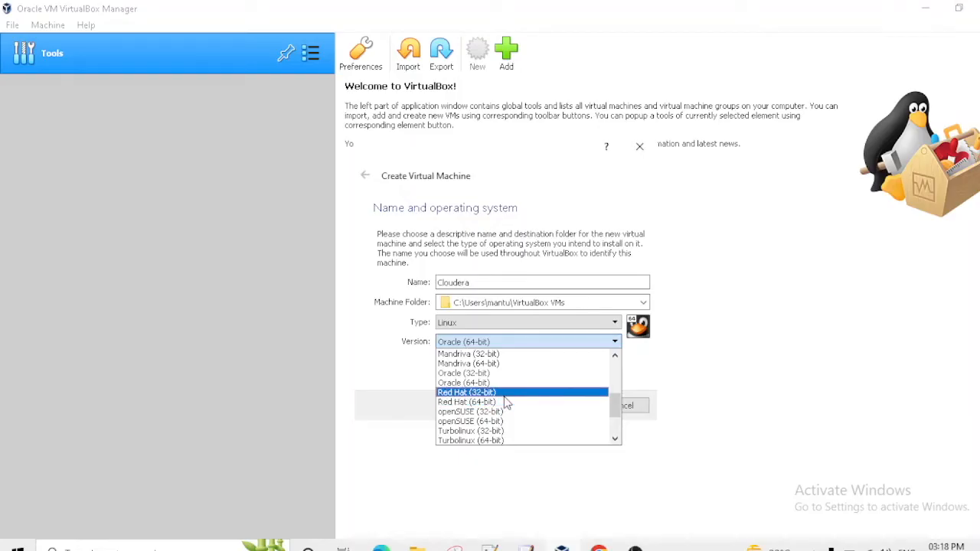
pyautogui.moveTo(493, 401)
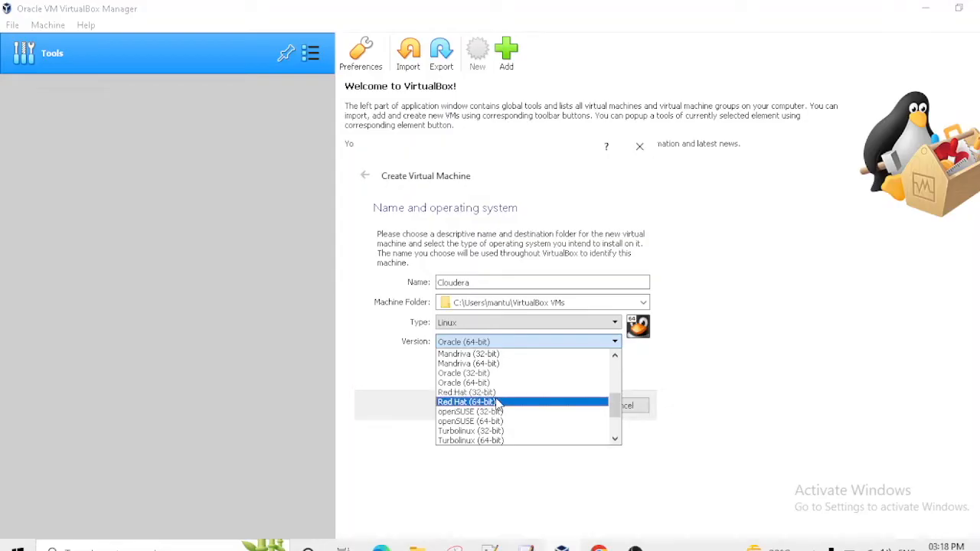
pyautogui.click(465, 401)
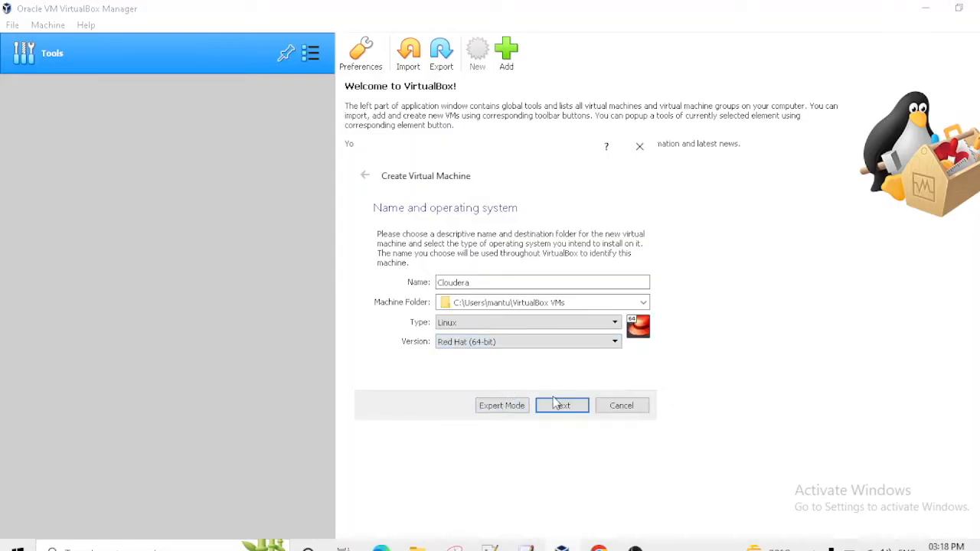
pyautogui.click(560, 405)
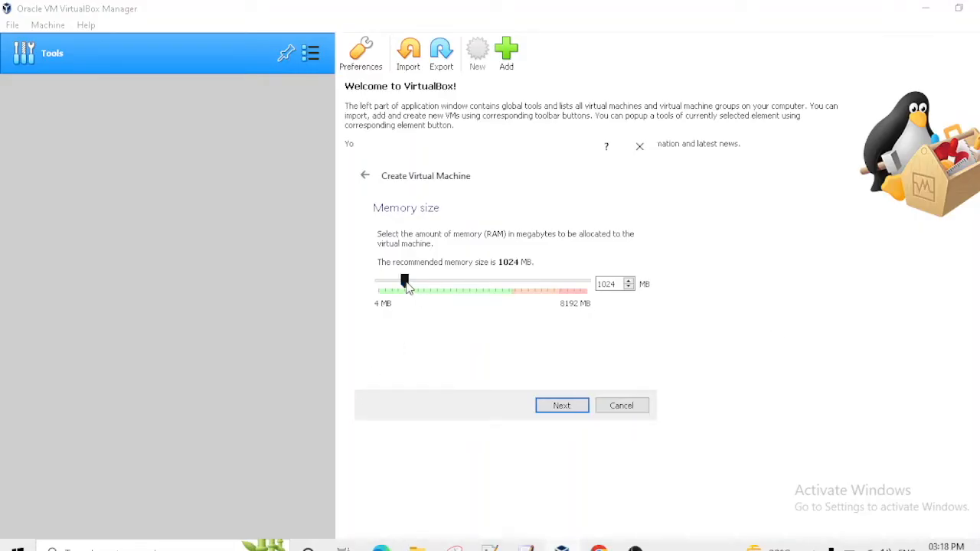
# Slide the memory size up to about 4612 MB and continue to the hard disk step.
pyautogui.moveTo(404, 283); pyautogui.dragTo(493, 283)
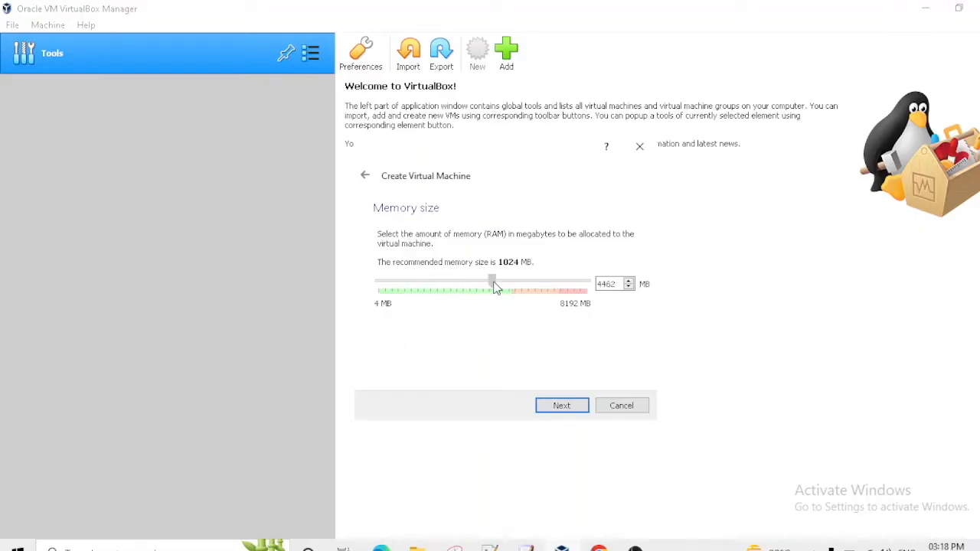
pyautogui.moveTo(493, 282); pyautogui.dragTo(493, 282)
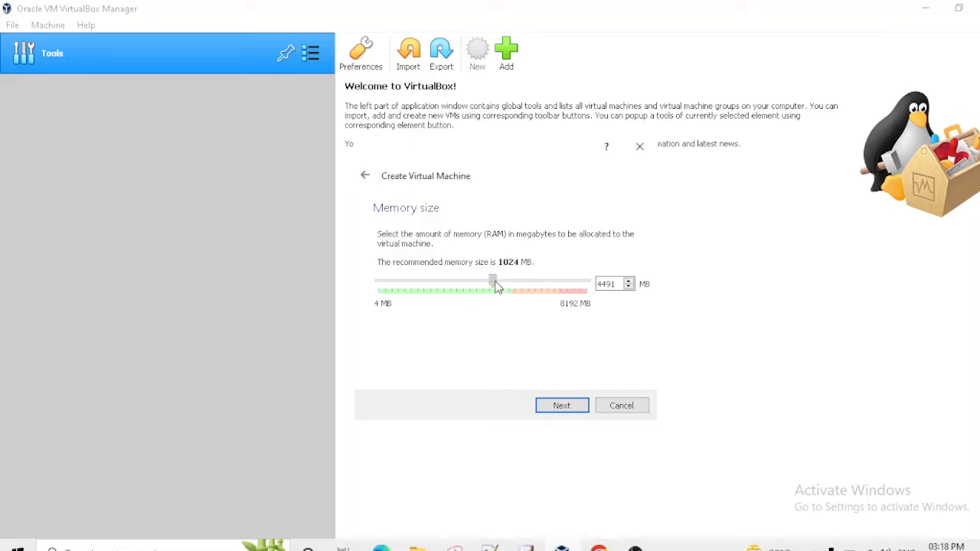
pyautogui.moveTo(493, 280); pyautogui.dragTo(496, 280)
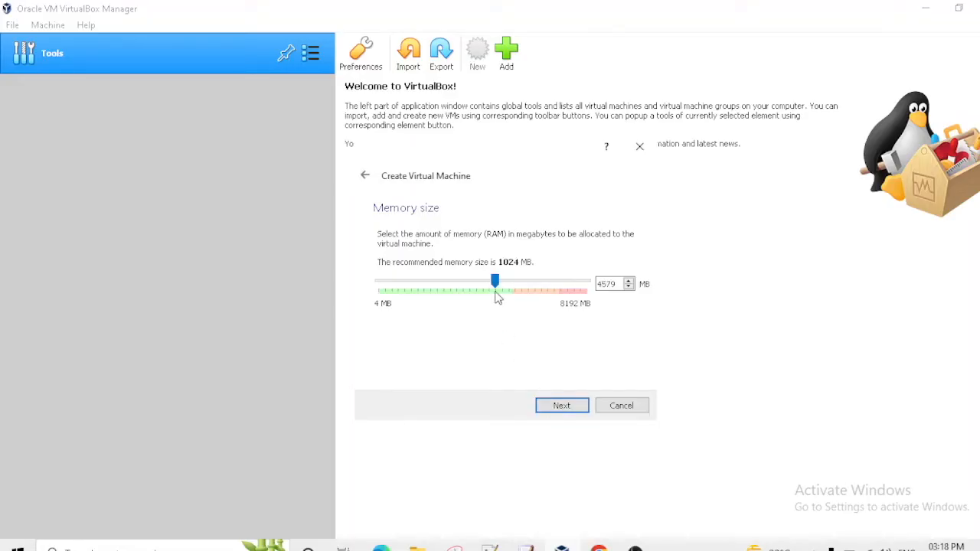
pyautogui.moveTo(496, 281); pyautogui.dragTo(504, 280)
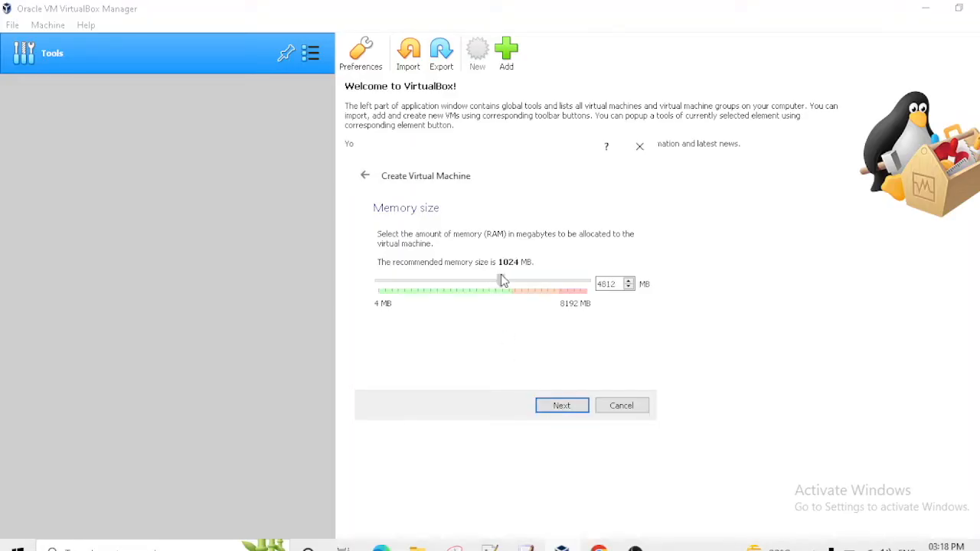
pyautogui.click(561, 404)
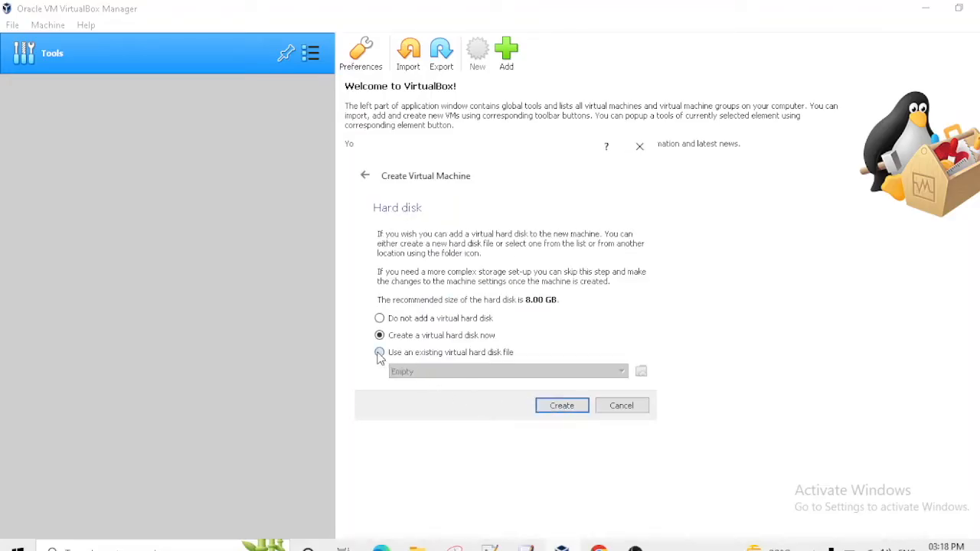
# Choose an existing hard disk and browse to the Cloudera QuickStart VM folder on E:.
pyautogui.click(380, 352)
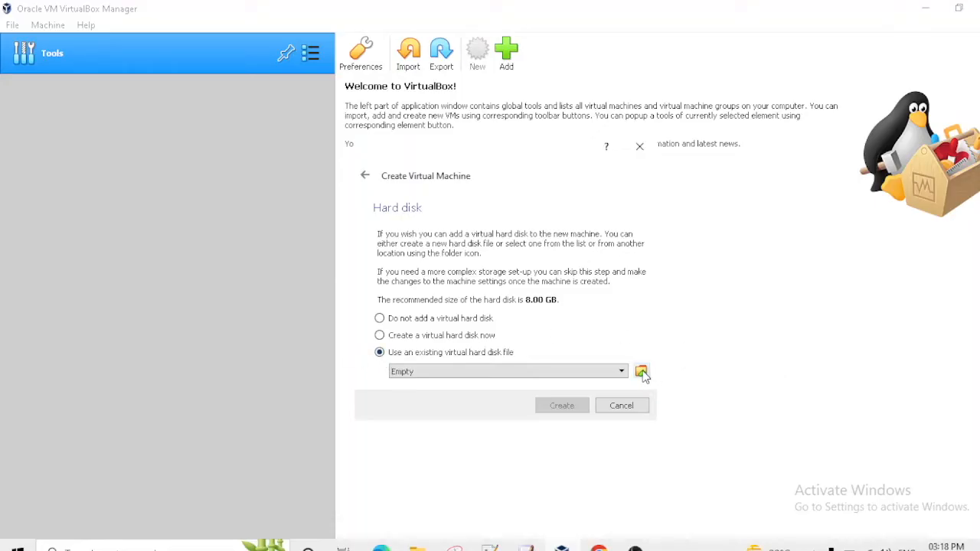
pyautogui.click(640, 372)
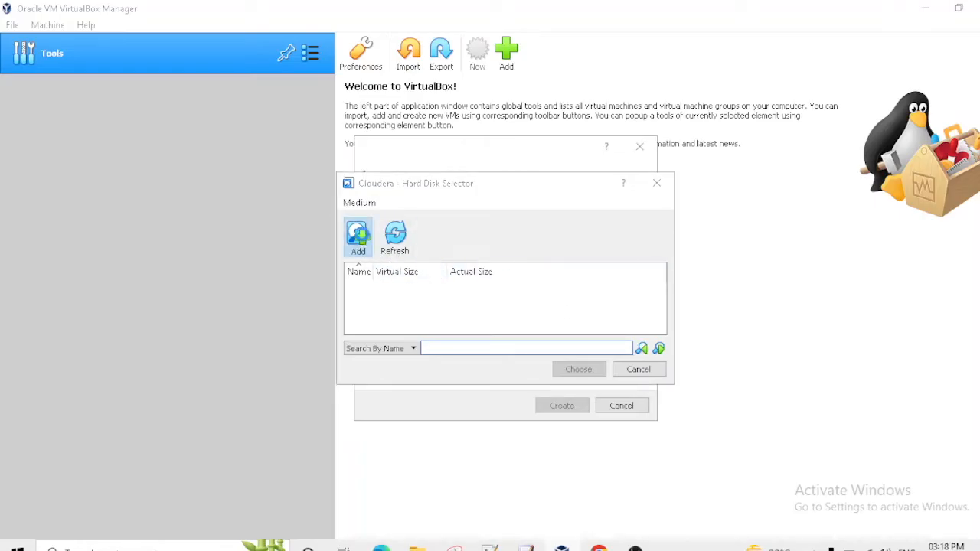
pyautogui.click(359, 237)
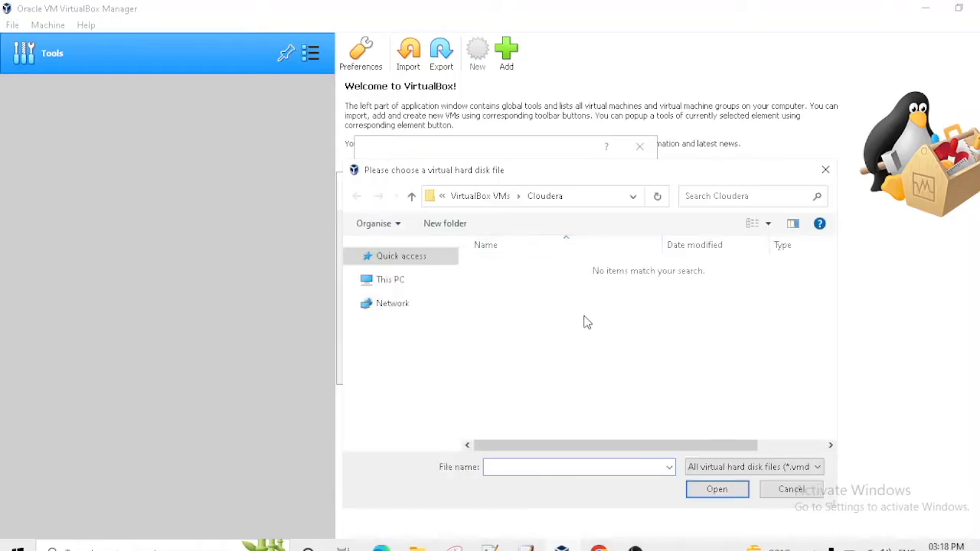
pyautogui.click(351, 256)
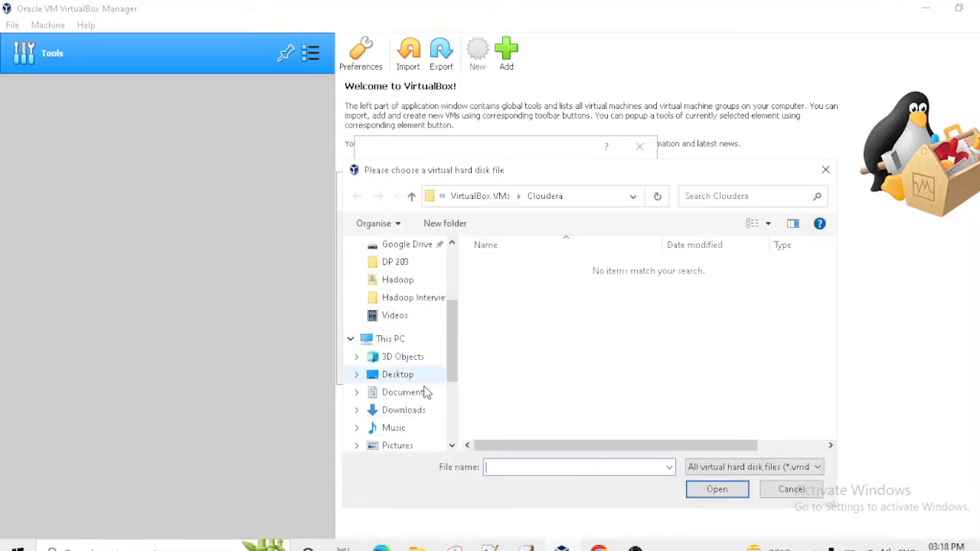
pyautogui.scroll(-3)
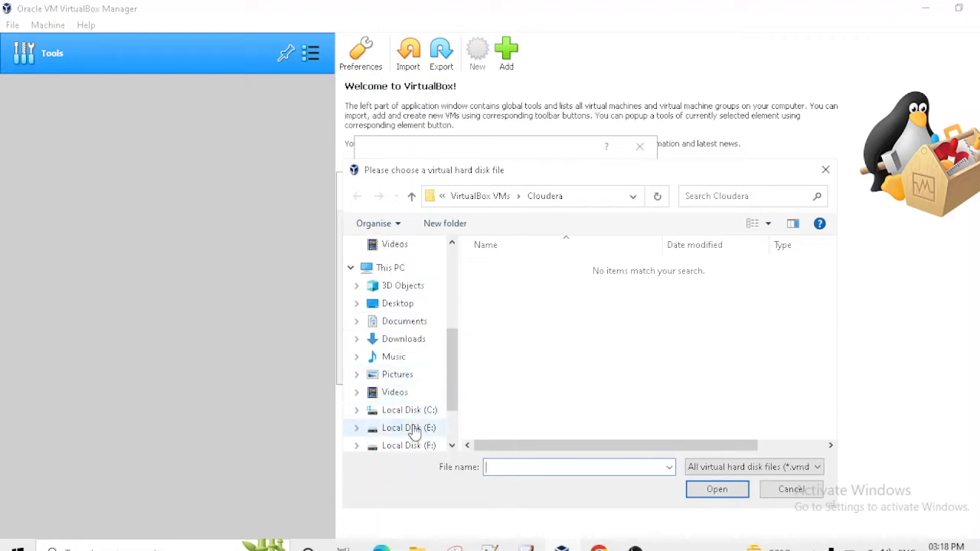
pyautogui.click(411, 428)
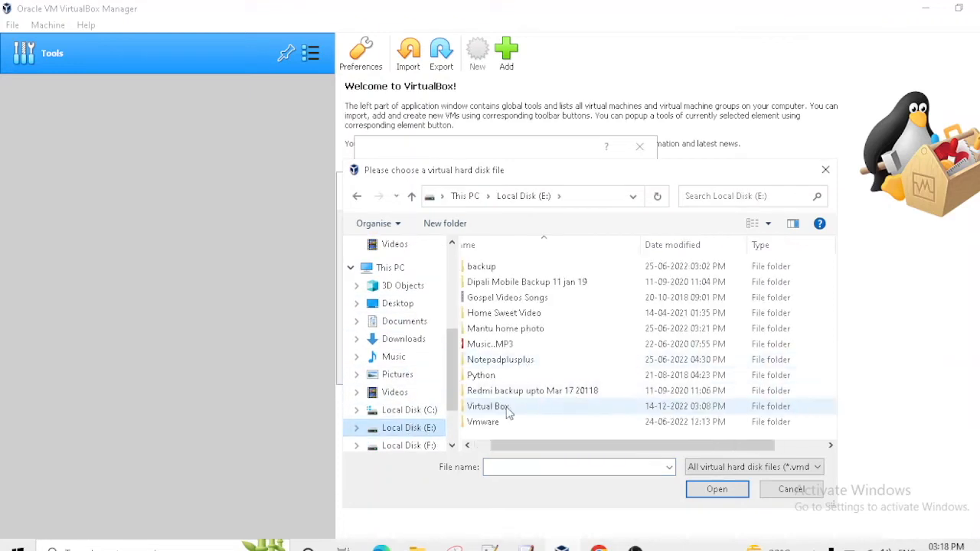
pyautogui.doubleClick(487, 406)
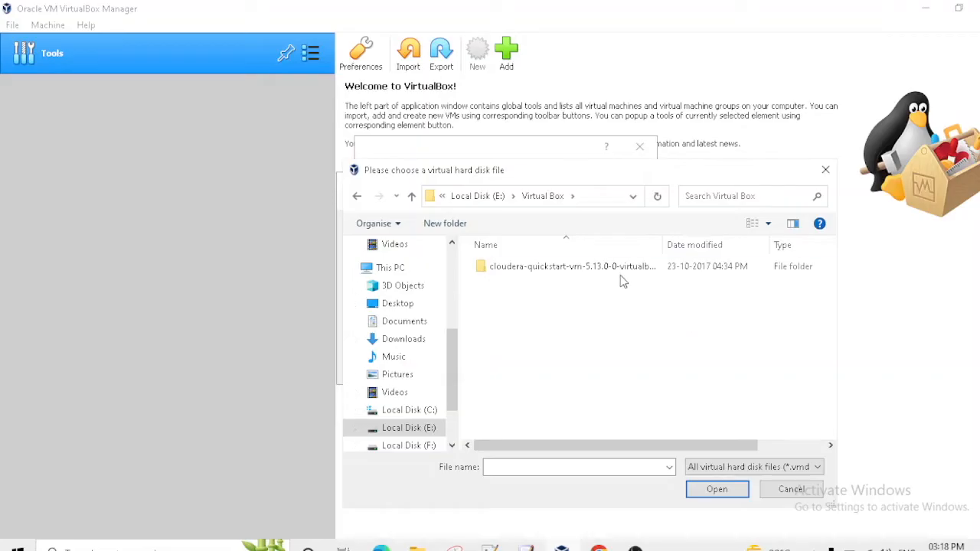
pyautogui.doubleClick(571, 267)
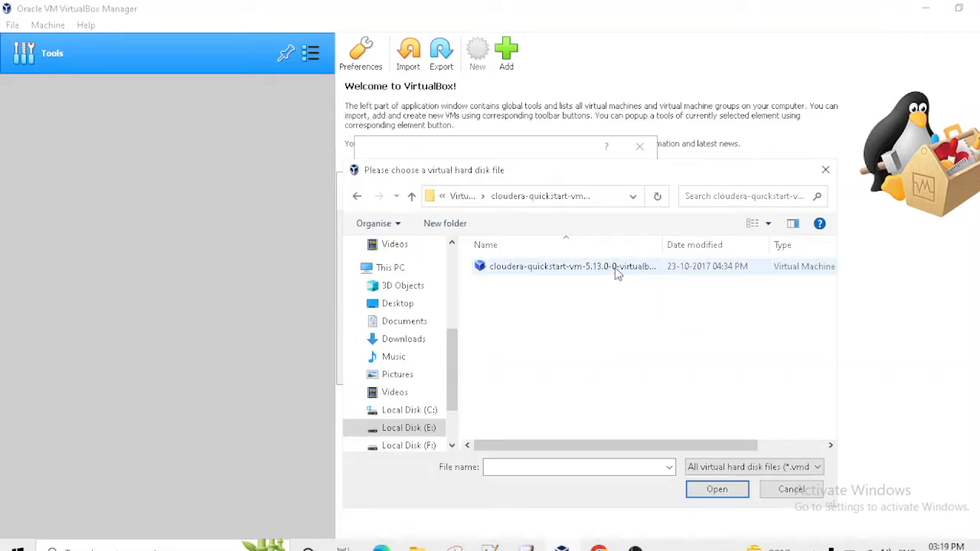
pyautogui.moveTo(642, 275)
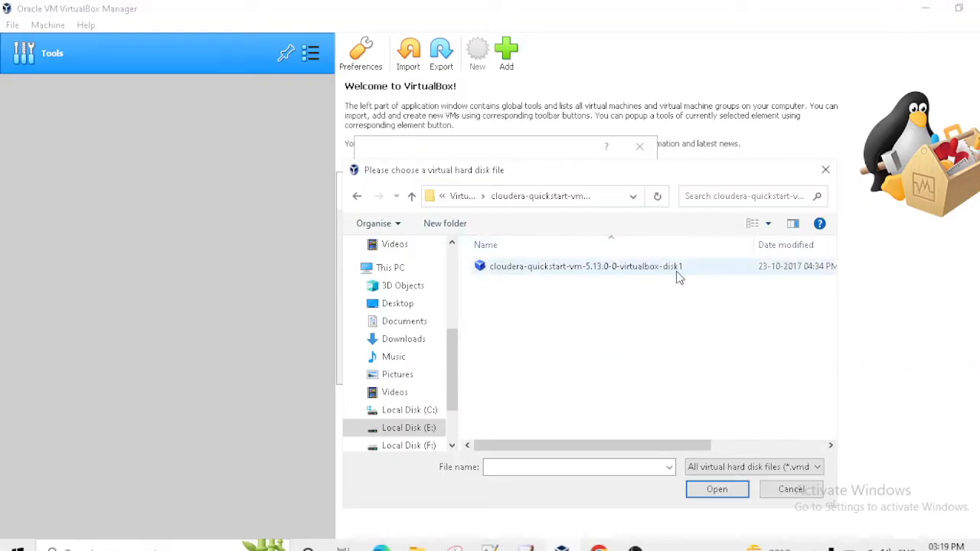
# Attach cloudera-quickstart-vm-5.13.0-0-virtualbox-disk1.vmdk and create the Cloudera machine.
pyautogui.click(585, 267)
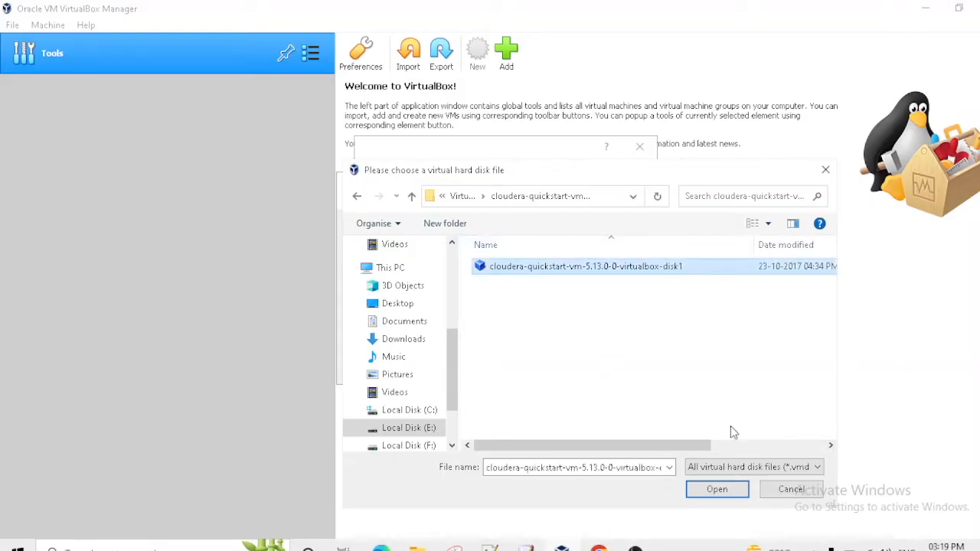
pyautogui.click(717, 490)
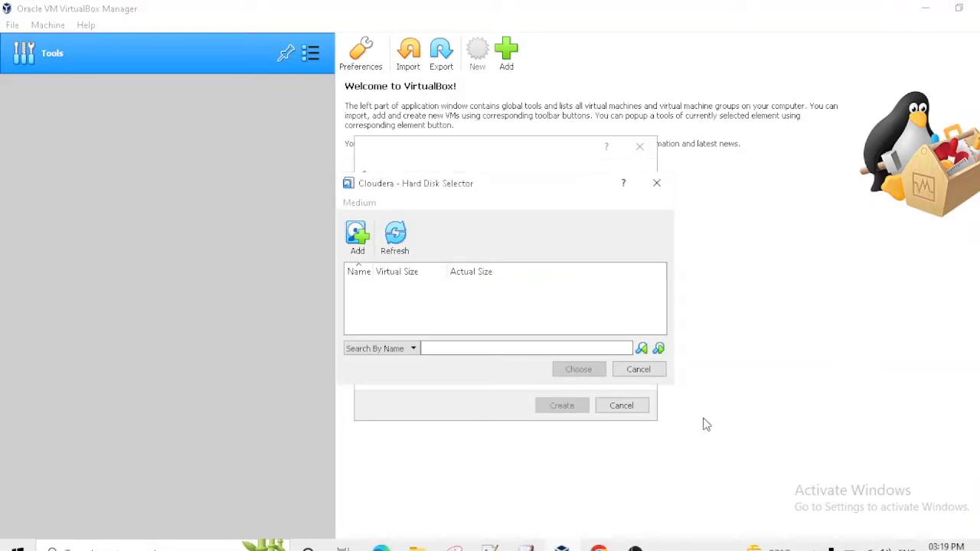
pyautogui.click(483, 299)
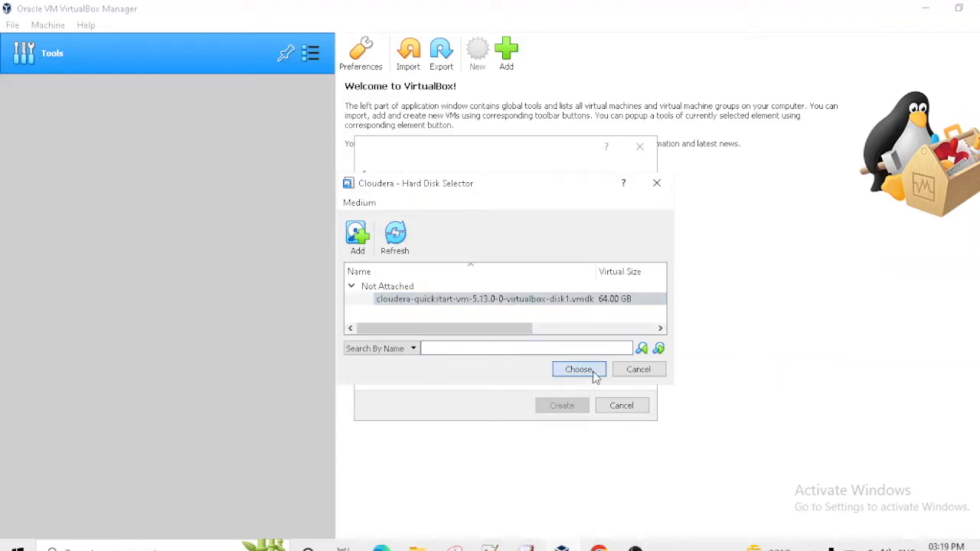
pyautogui.click(579, 369)
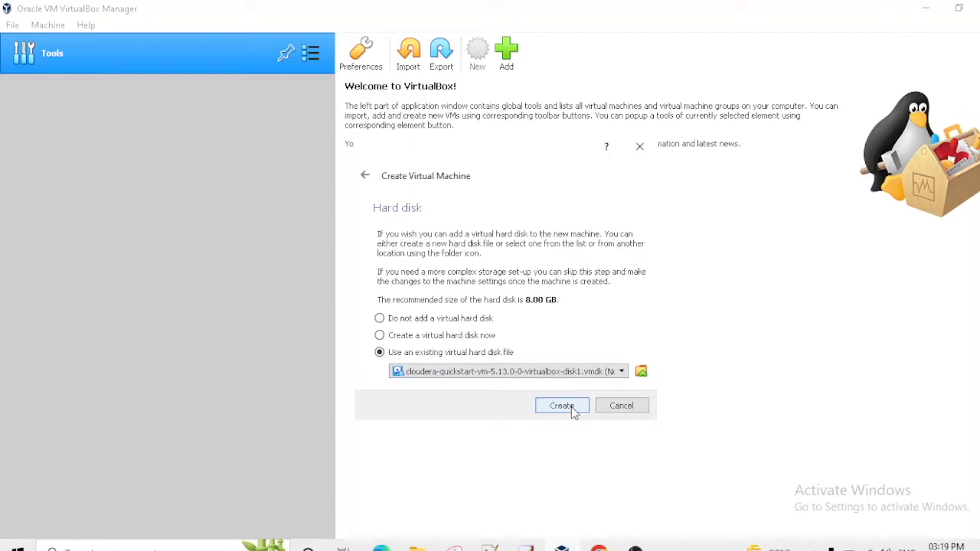
pyautogui.click(561, 406)
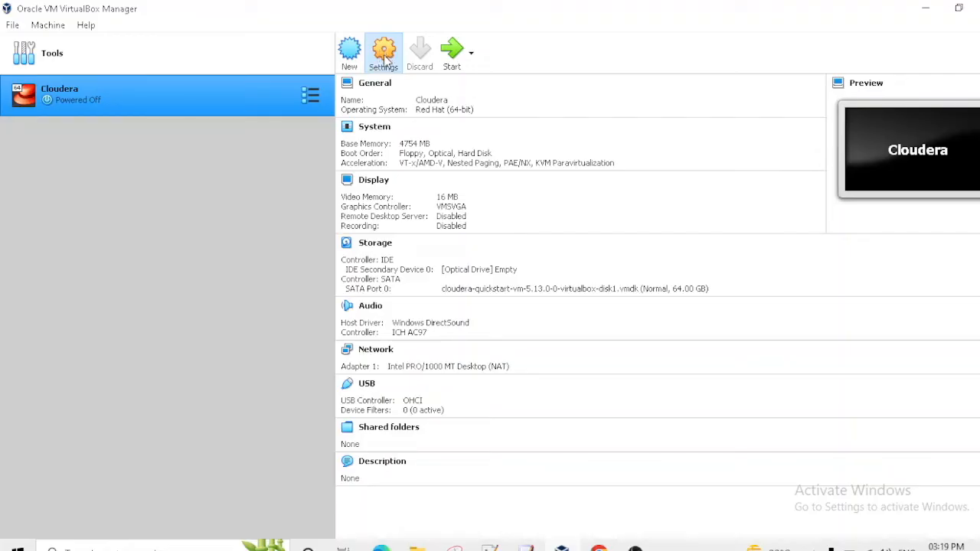
# Give Cloudera 2 processors and set Network Adapter 1 to Bridged Adapter, then save settings.
pyautogui.click(382, 52)
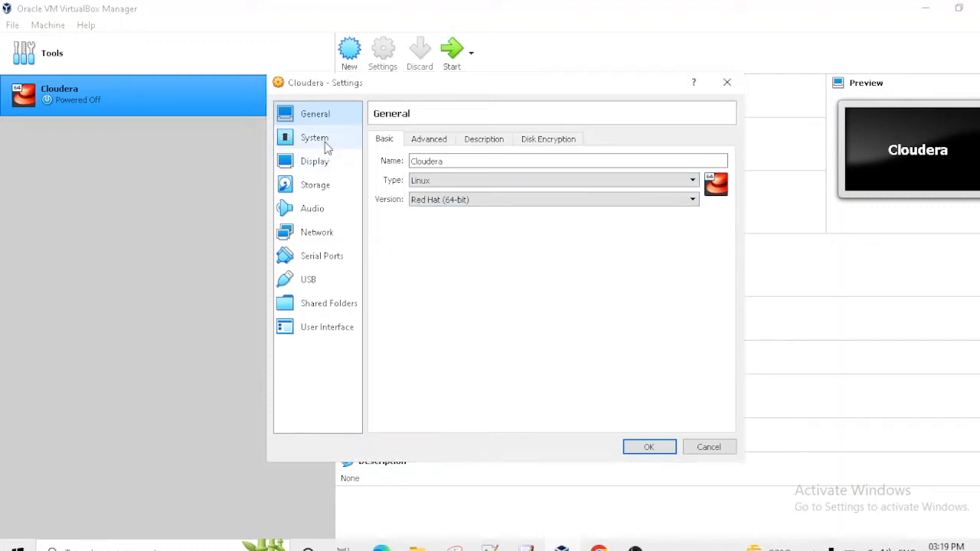
pyautogui.click(315, 138)
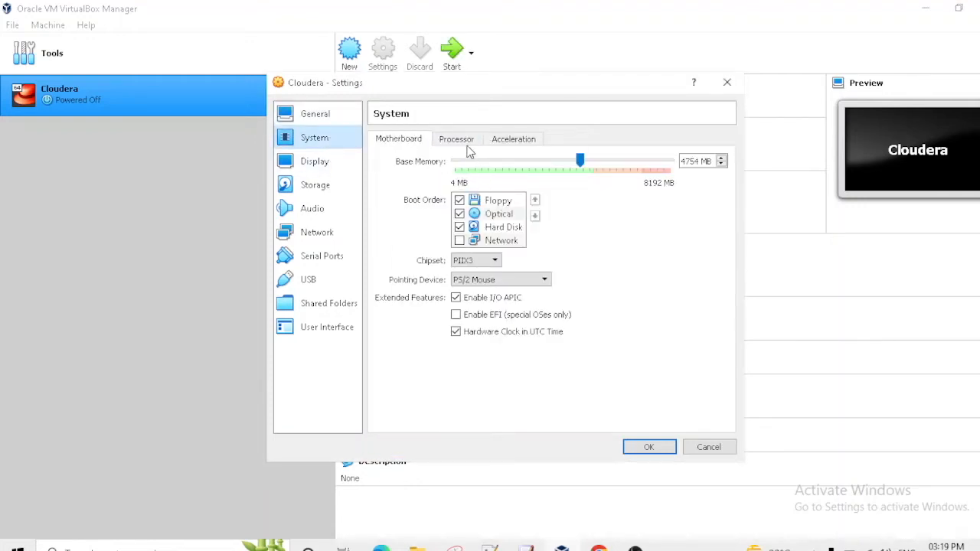
pyautogui.click(457, 138)
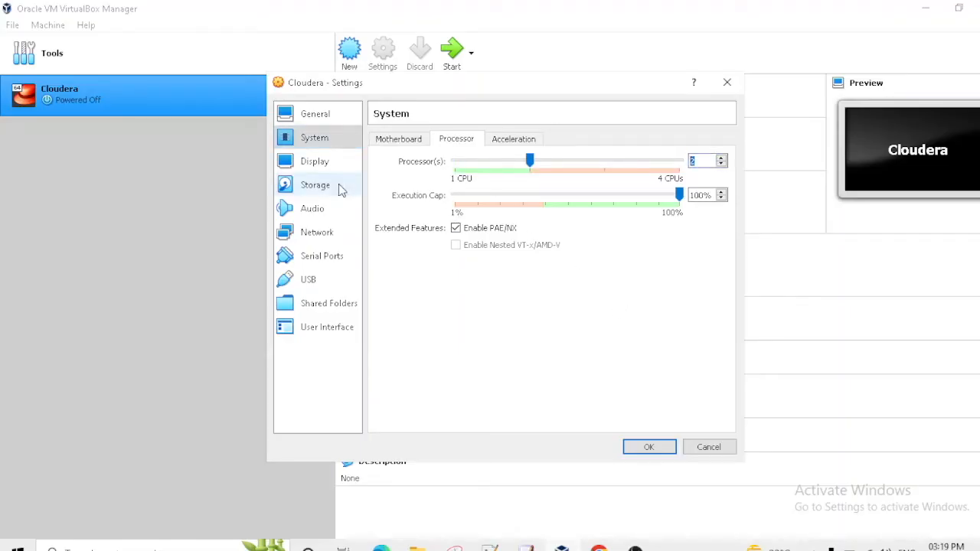
pyautogui.click(317, 233)
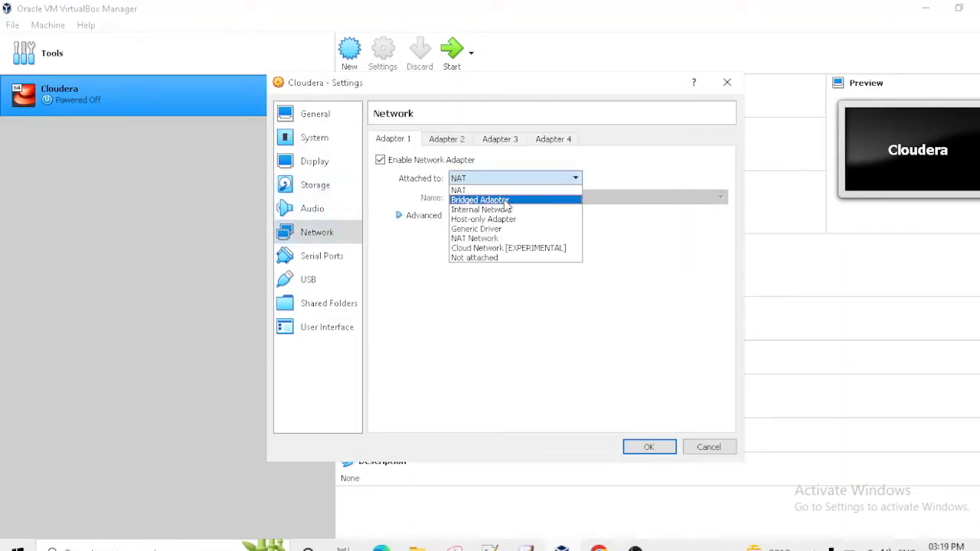
pyautogui.click(479, 199)
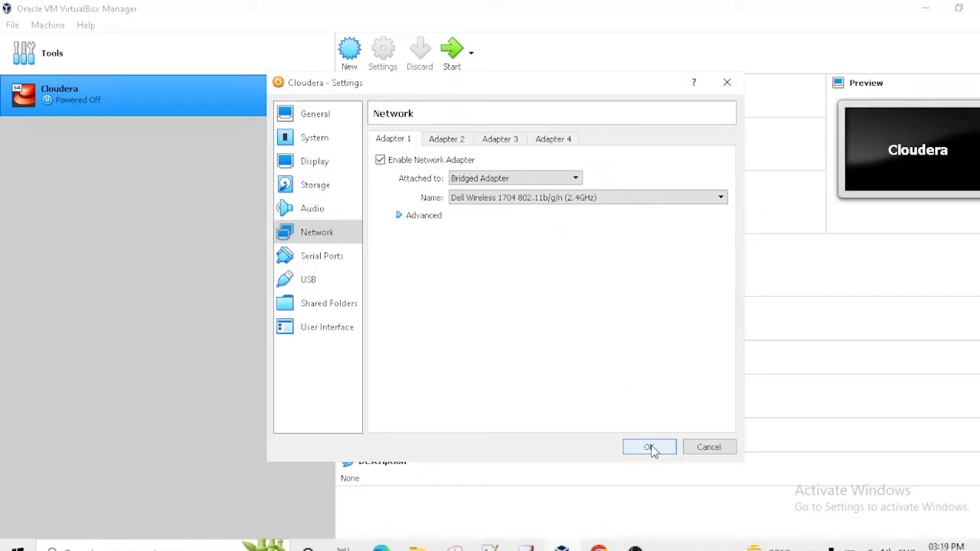
pyautogui.click(649, 447)
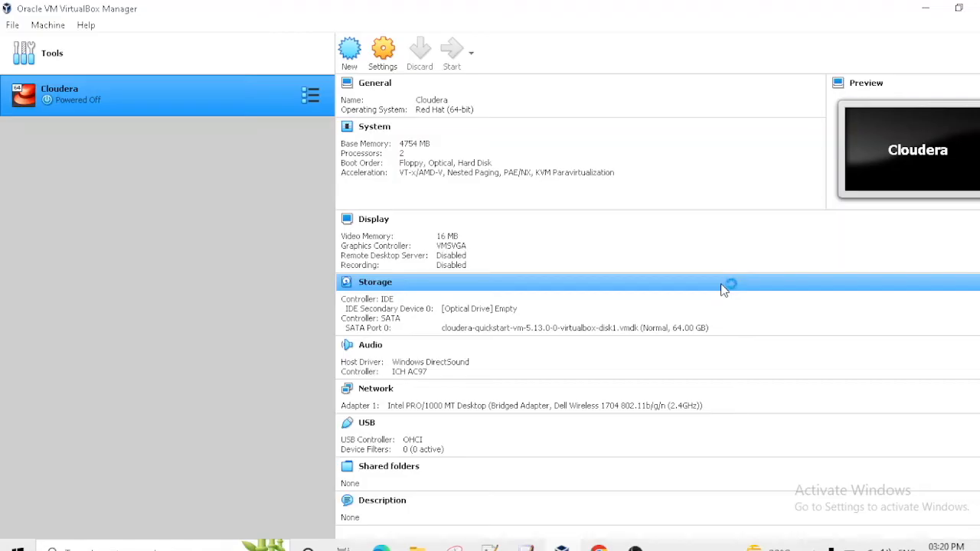
# Start the Cloudera virtual machine.
pyautogui.click(450, 49)
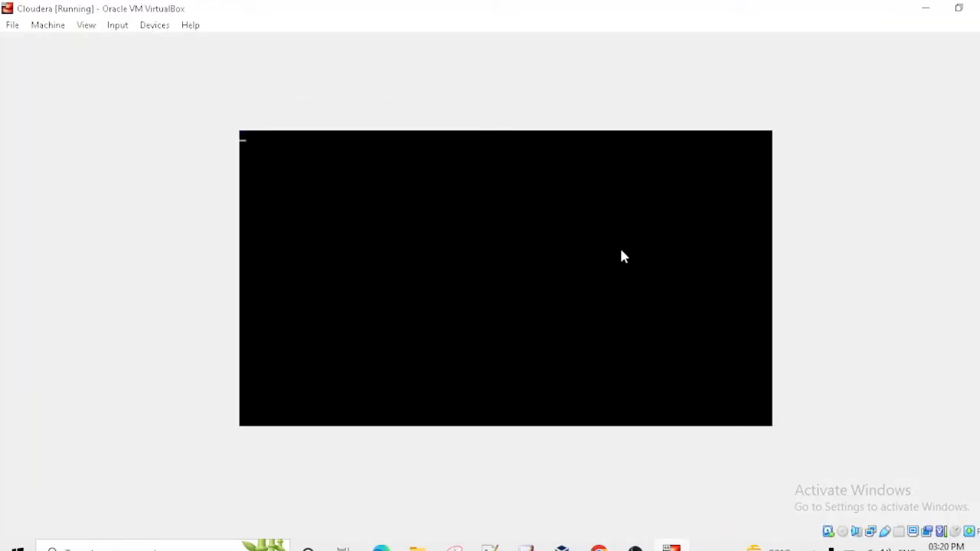
pyautogui.moveTo(579, 337)
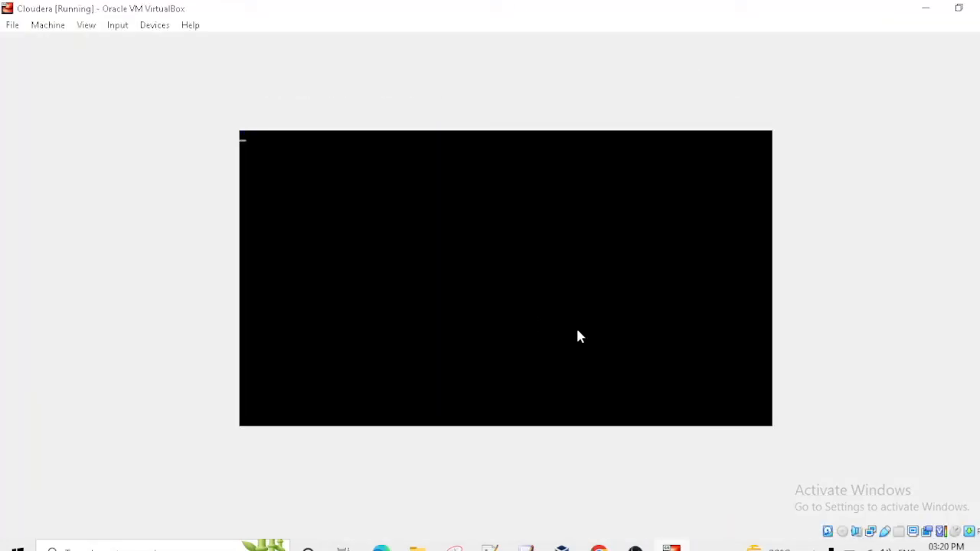
pyautogui.click(505, 279)
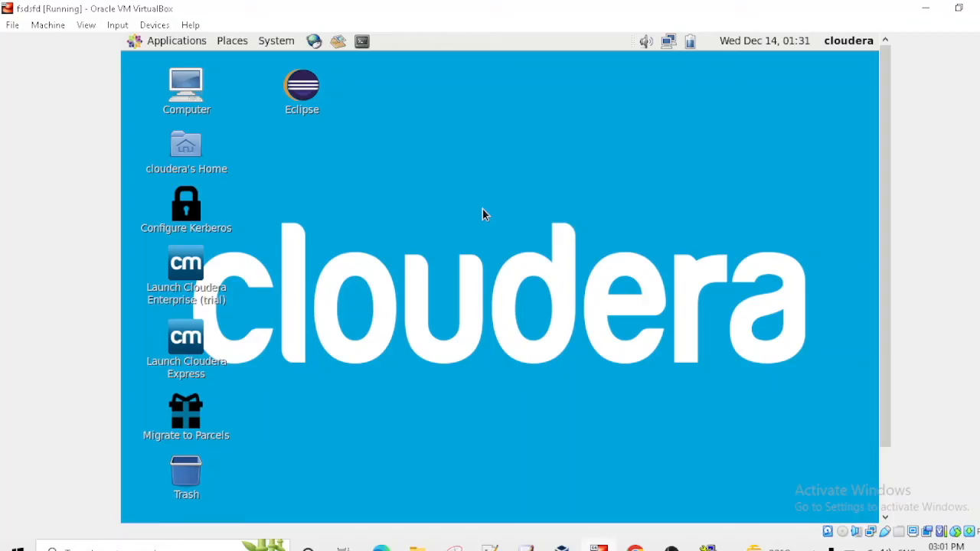
pyautogui.moveTo(446, 203)
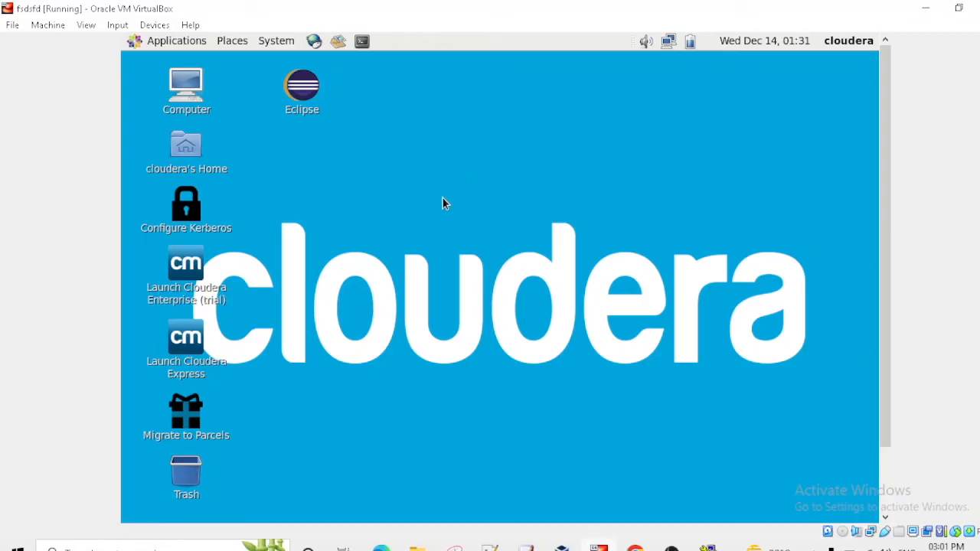
pyautogui.moveTo(383, 101)
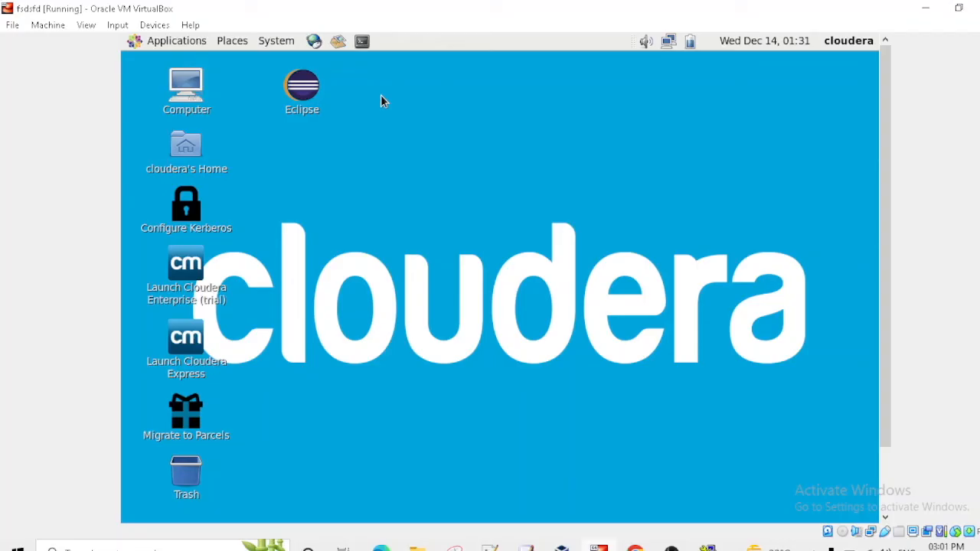
pyautogui.moveTo(362, 40)
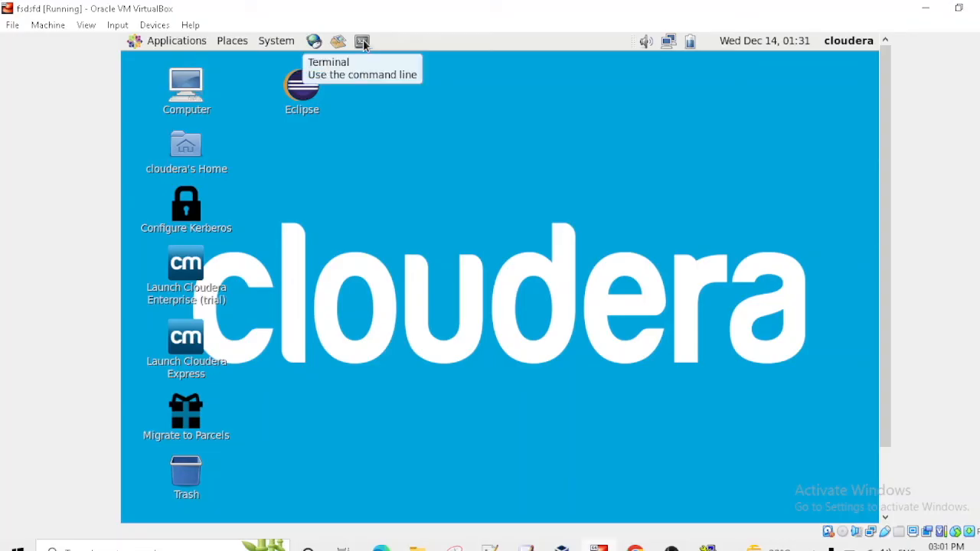
# In a Cloudera desktop terminal, run 'ip add' to show the network addresses.
pyautogui.click(361, 40)
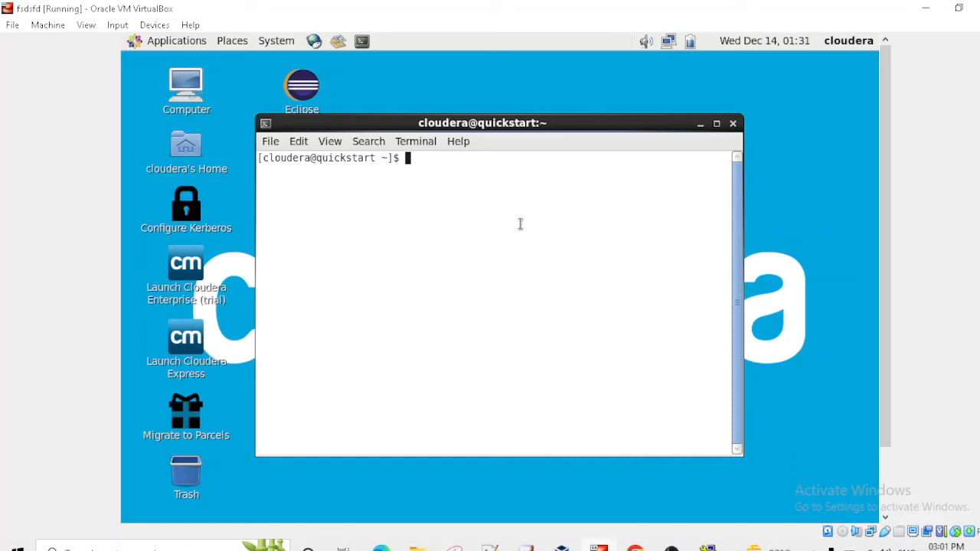
pyautogui.write('ip add')
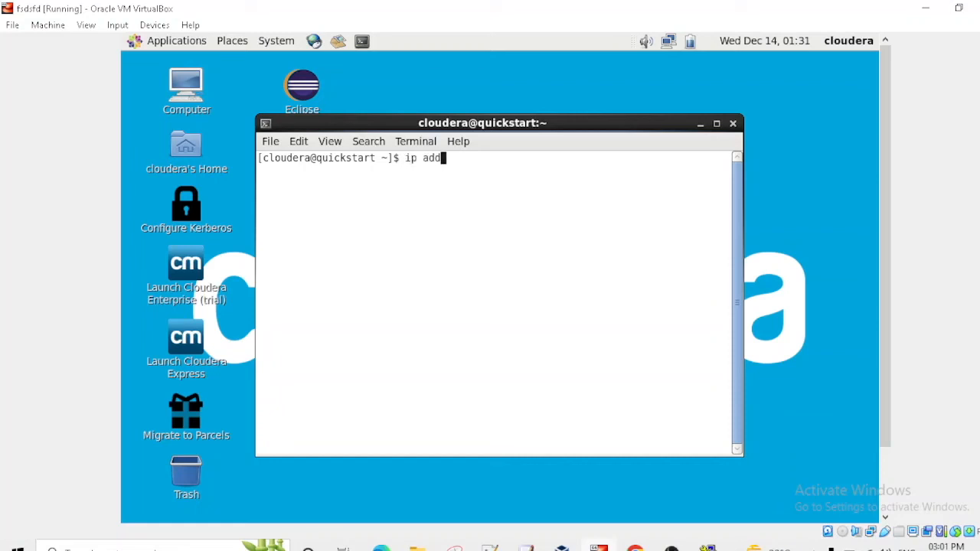
pyautogui.press('Return')
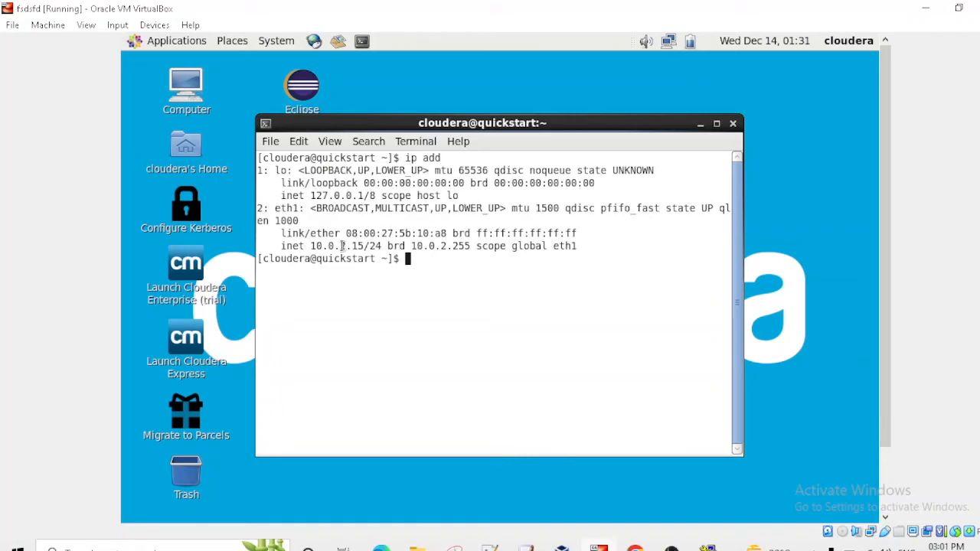
# Run 'hdfs dfs -ls /' to list the HDFS root directory.
pyautogui.write('h')
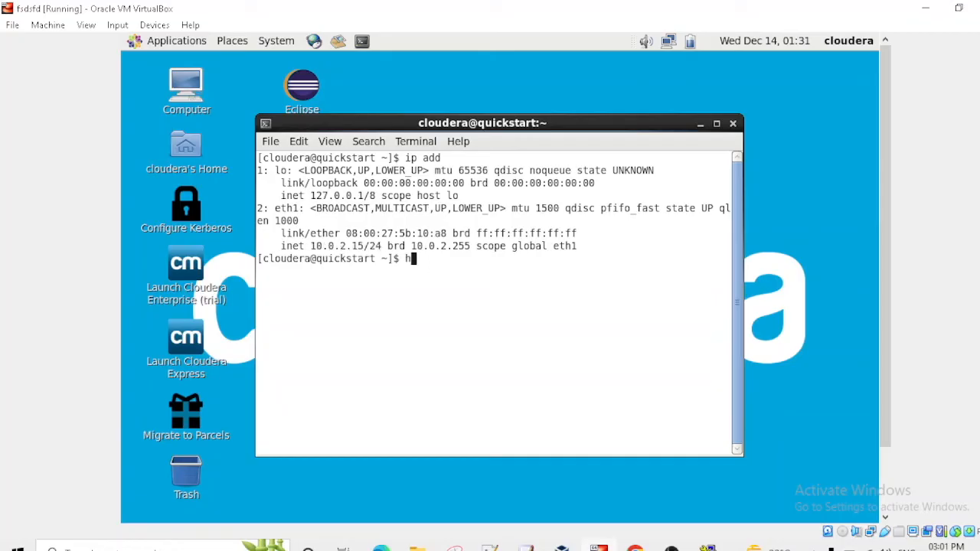
pyautogui.write('dfs d')
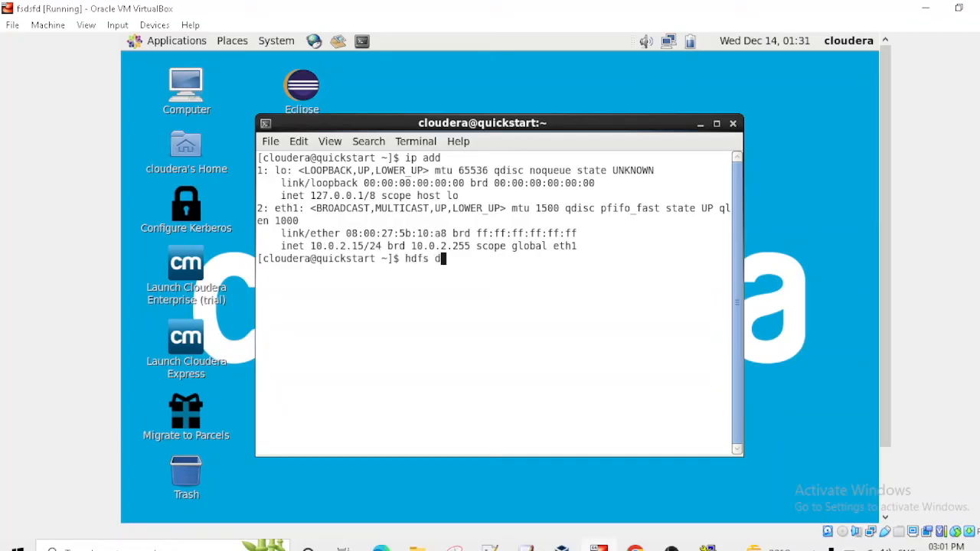
pyautogui.write('fs-')
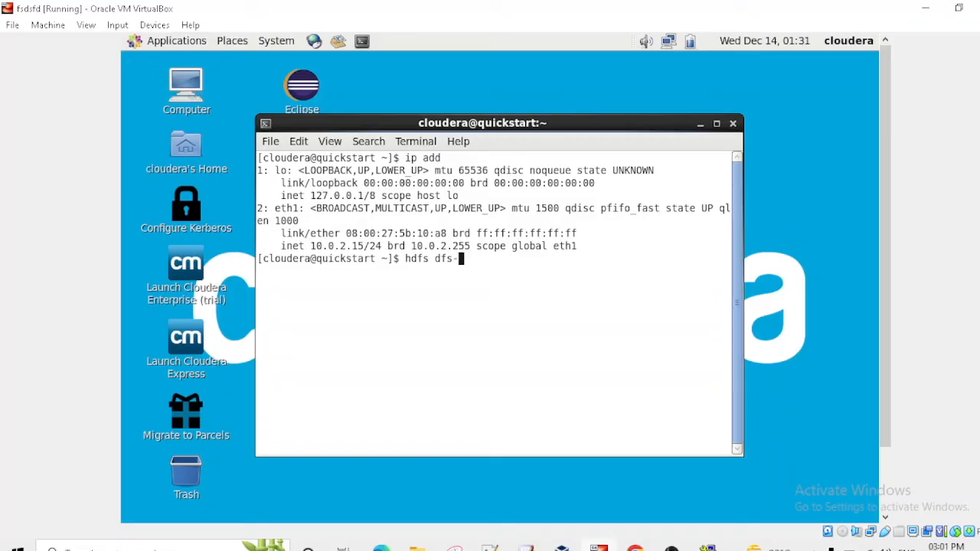
pyautogui.write('-l')
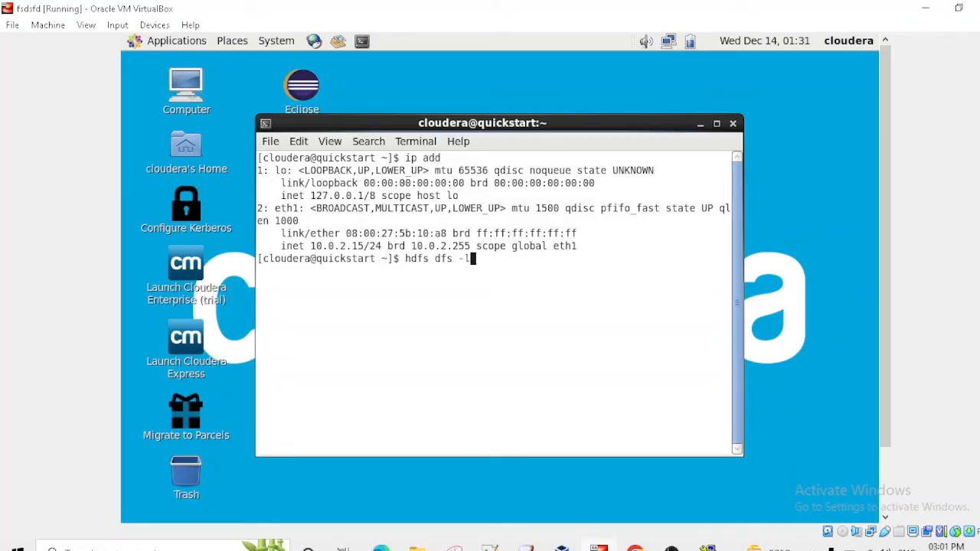
pyautogui.write('s/')
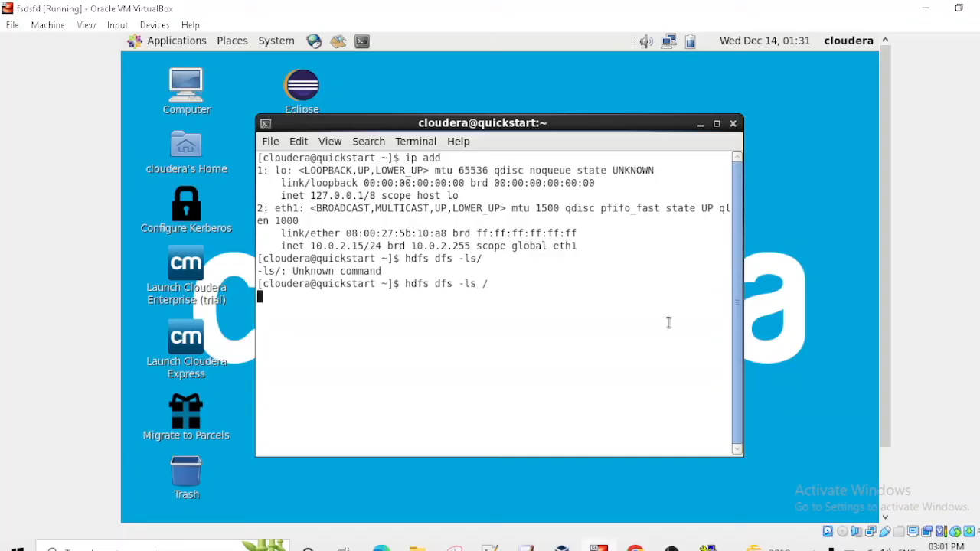
pyautogui.press('Return')
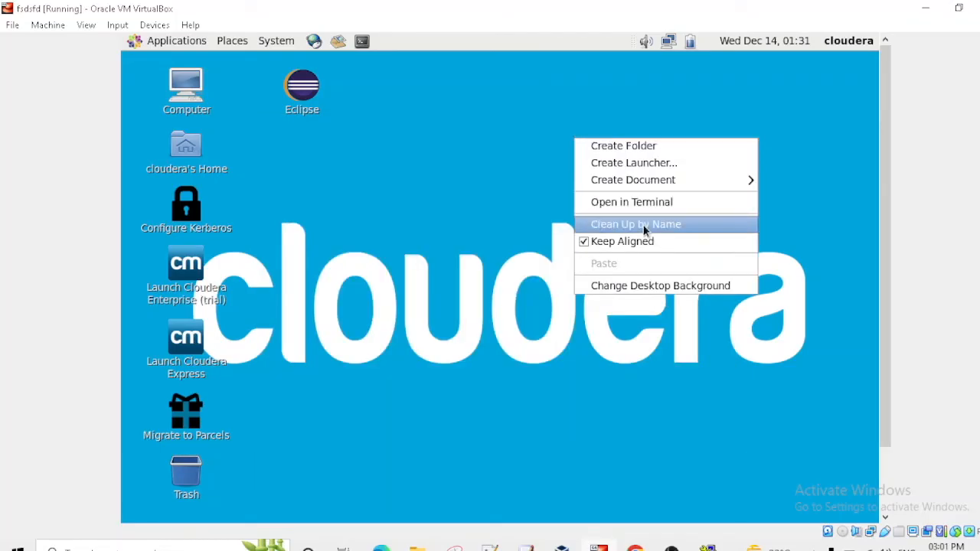
# In a new Desktop terminal run 'ip add' and 'hdfs dfs -ls /', listing HDFS root's 6 items.
pyautogui.click(631, 202)
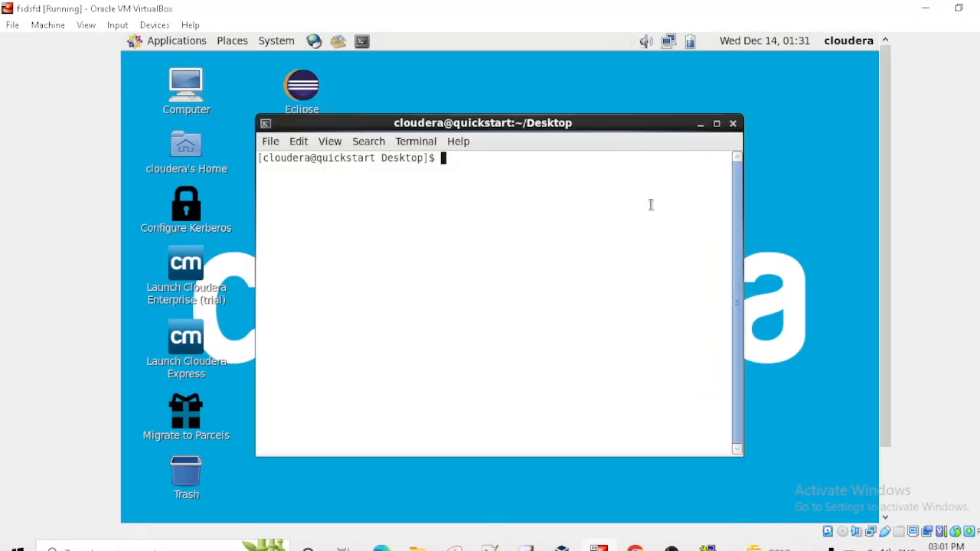
pyautogui.moveTo(482, 122); pyautogui.dragTo(519, 137)
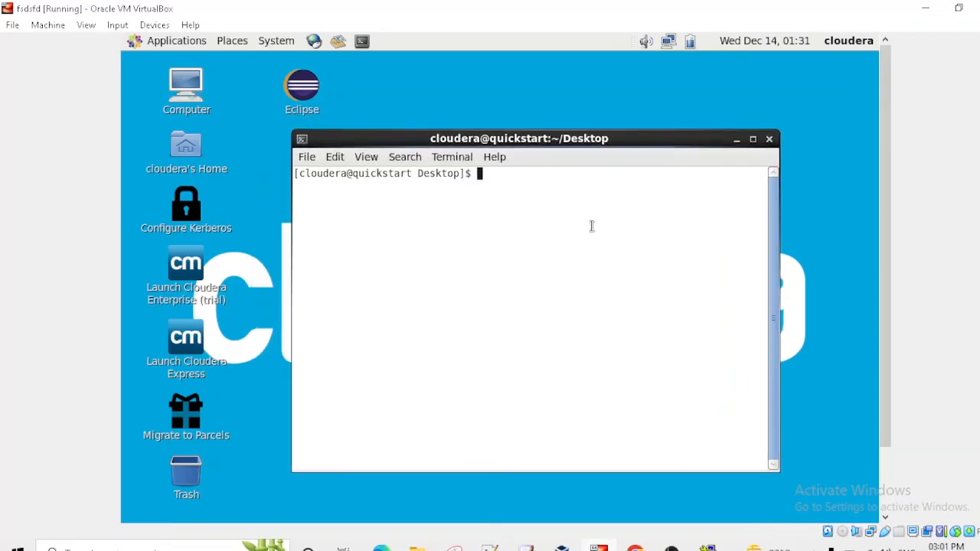
pyautogui.write('ip add')
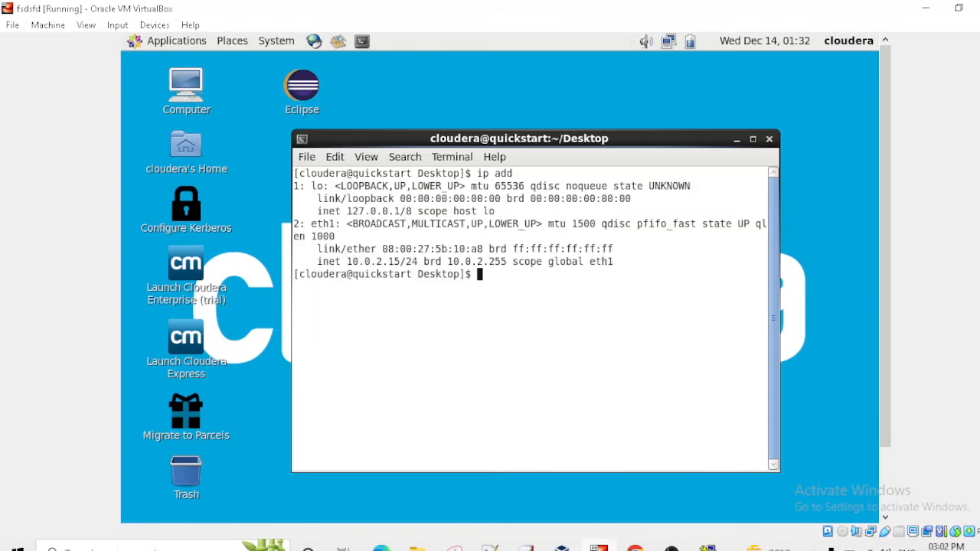
pyautogui.write('hdfs dfs -ls')
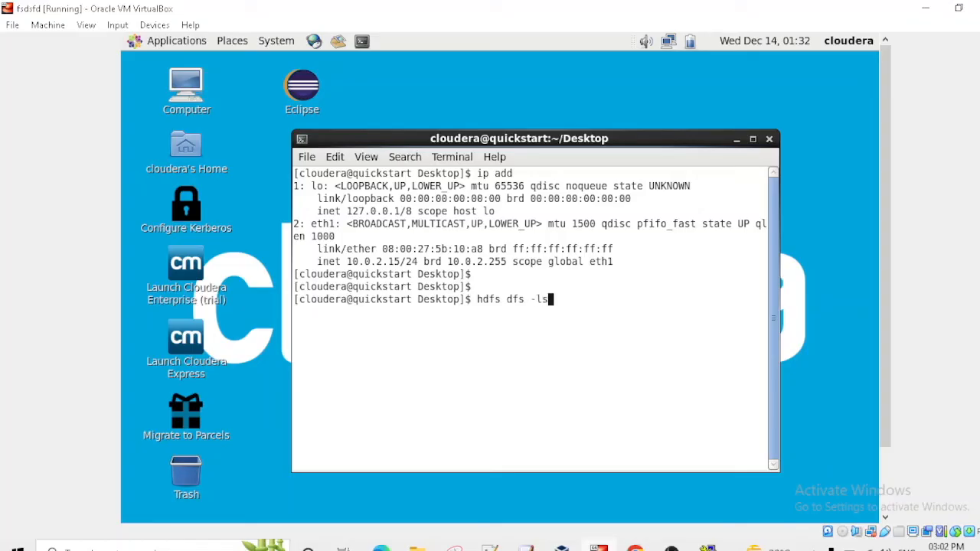
pyautogui.write('/')
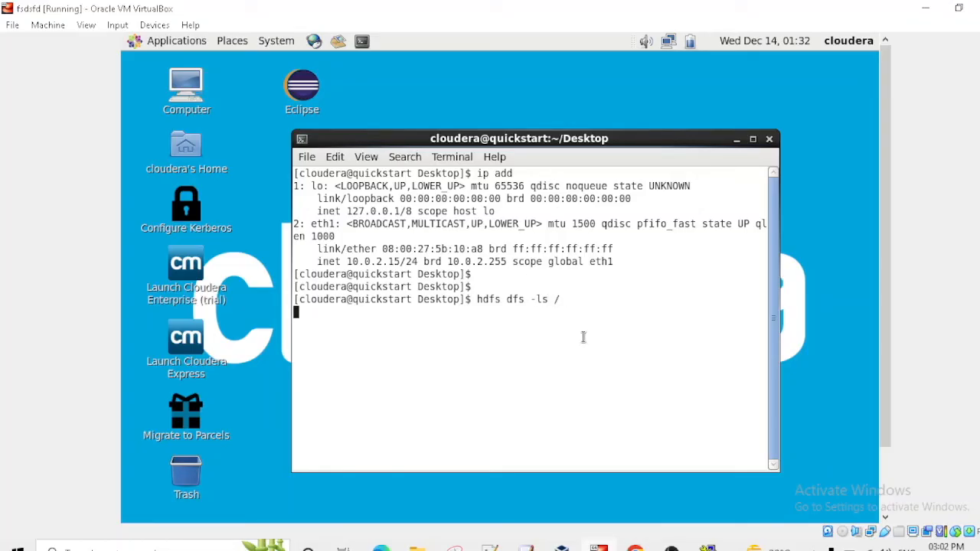
pyautogui.press('Return')
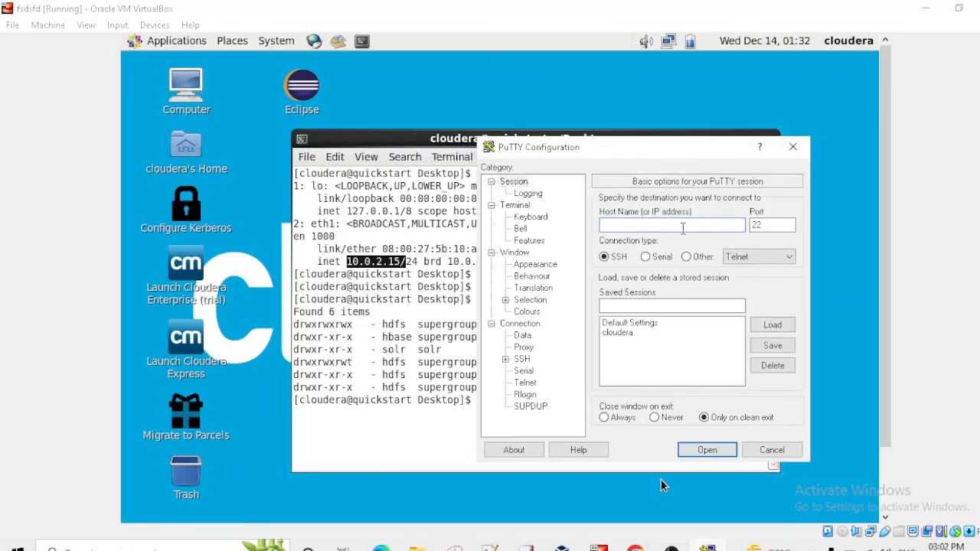
# Connect PuTTY over SSH to host 10.0.2.15 on port 22.
pyautogui.write('10.0.2.15')
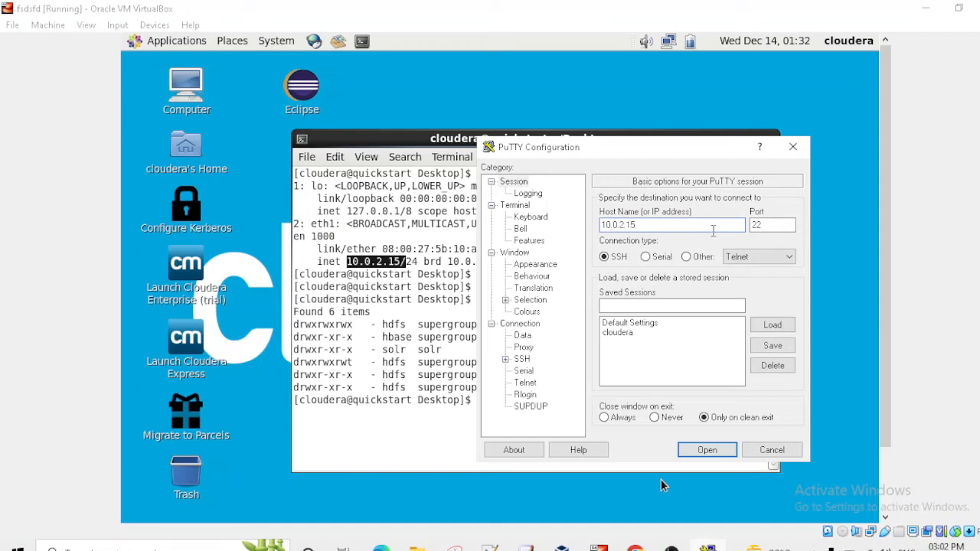
pyautogui.click(706, 450)
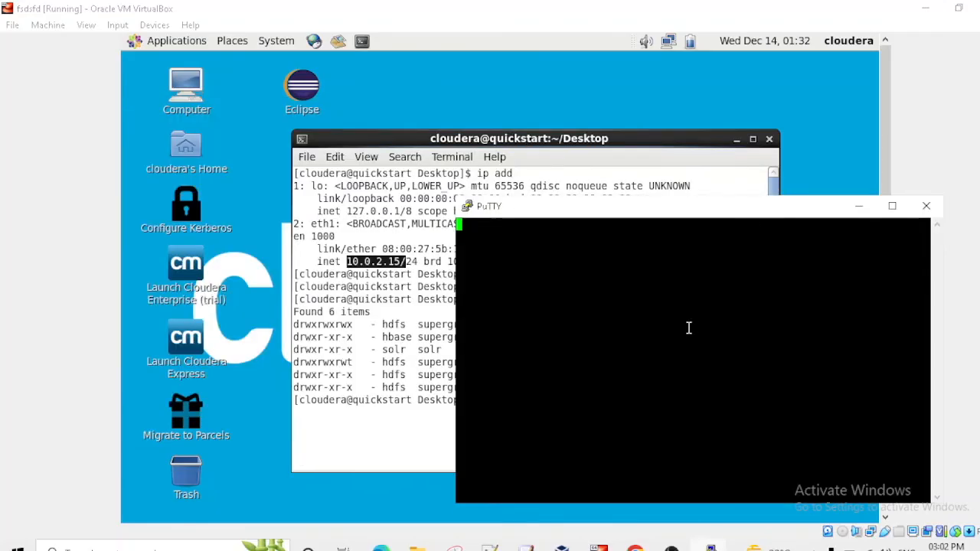
pyautogui.moveTo(628, 258)
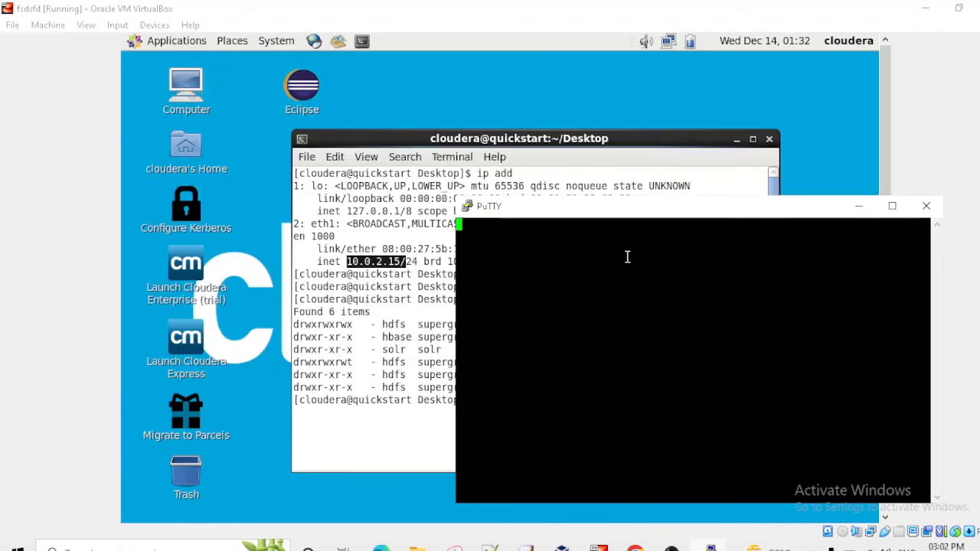
pyautogui.moveTo(743, 281)
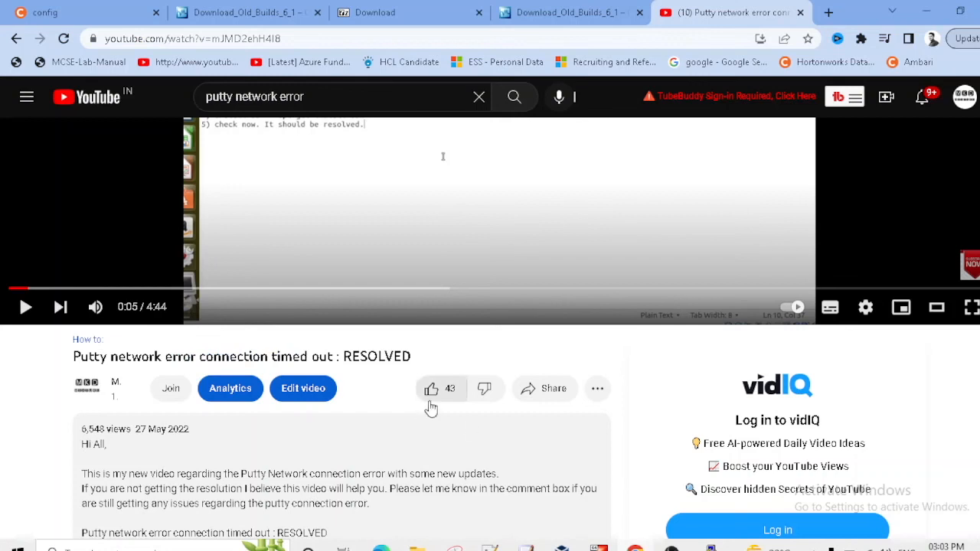
pyautogui.moveTo(435, 362)
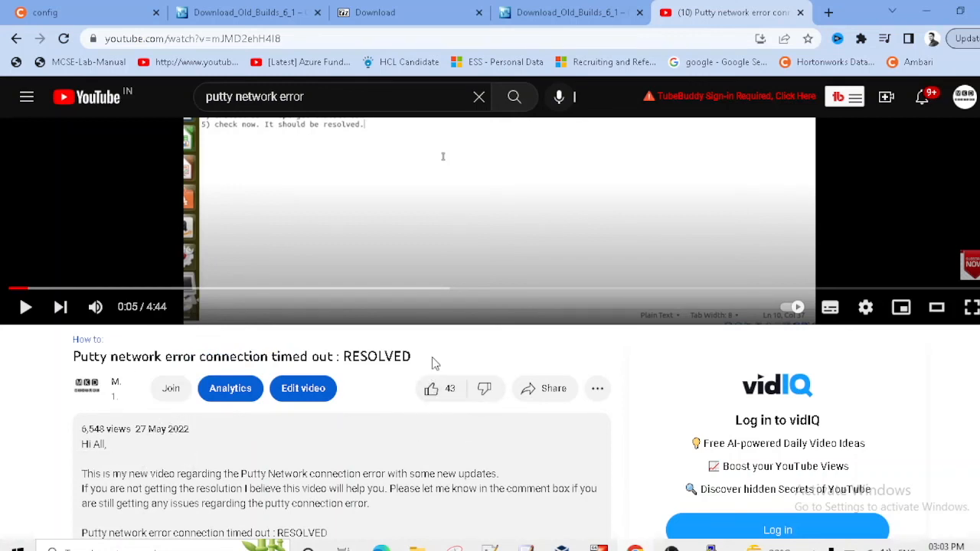
# Select the PuTTY connection-timeout video's title and scroll through its description.
pyautogui.tripleClick(242, 355)
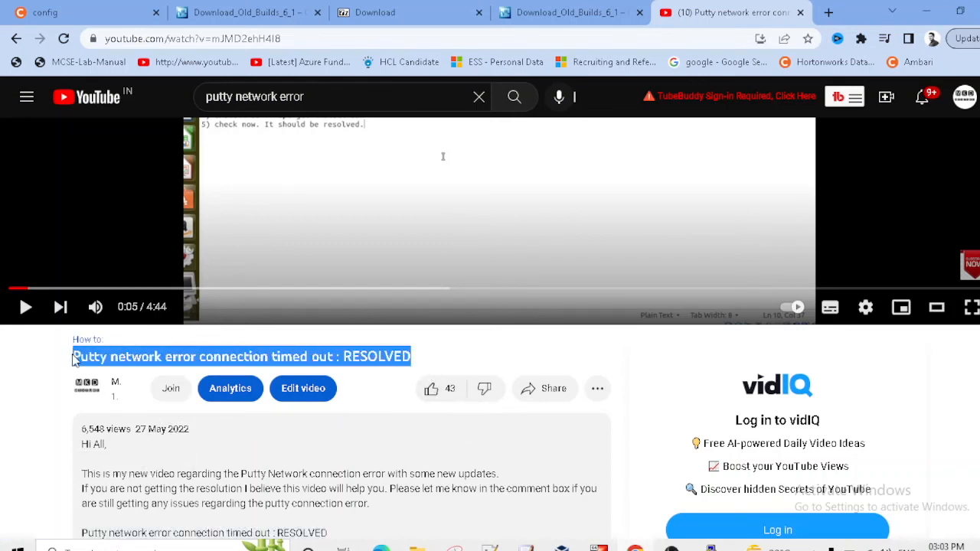
pyautogui.moveTo(554, 368)
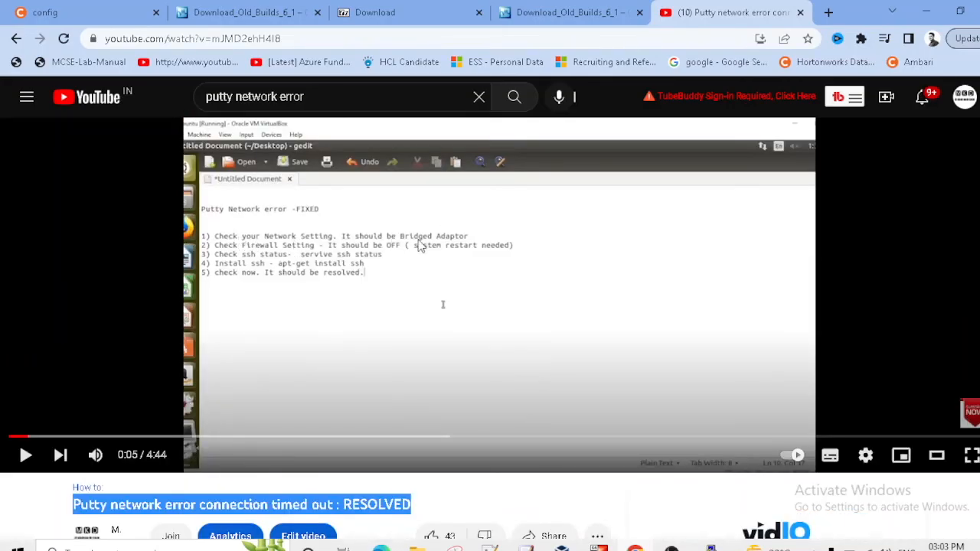
pyautogui.moveTo(450, 340)
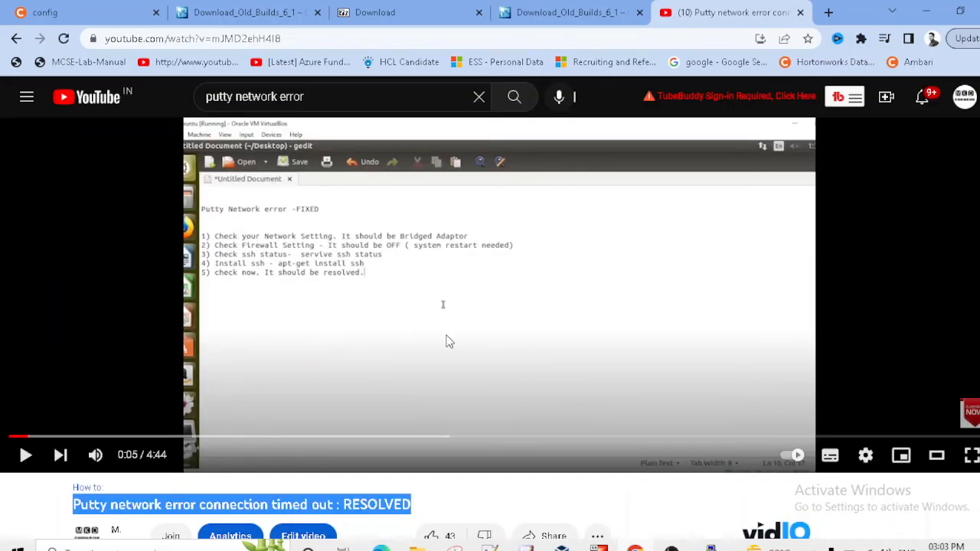
pyautogui.scroll(-3)
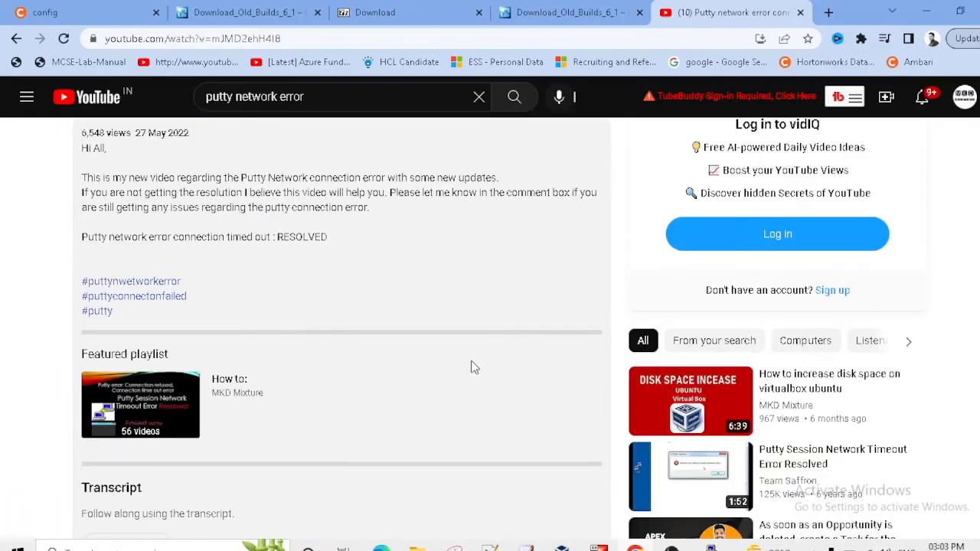
pyautogui.moveTo(168, 397)
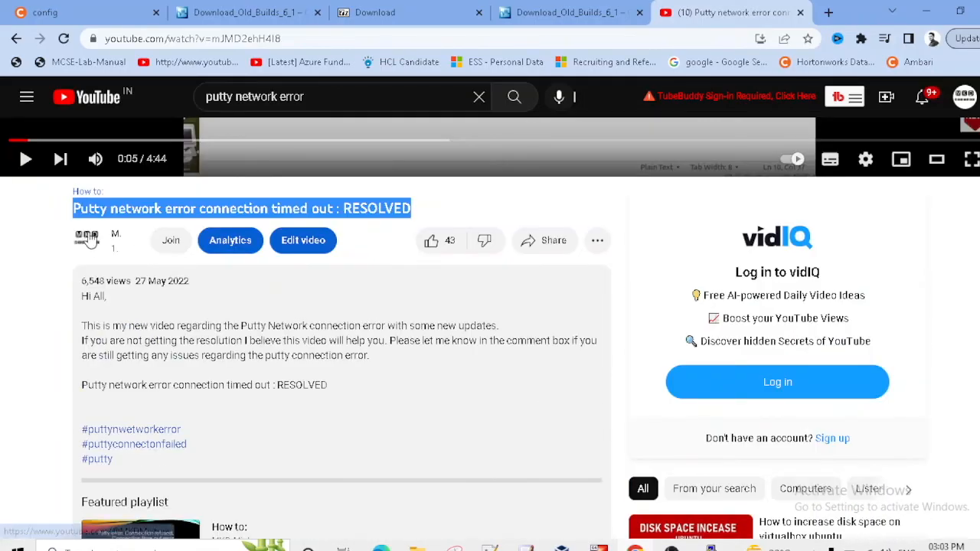
pyautogui.moveTo(585, 490)
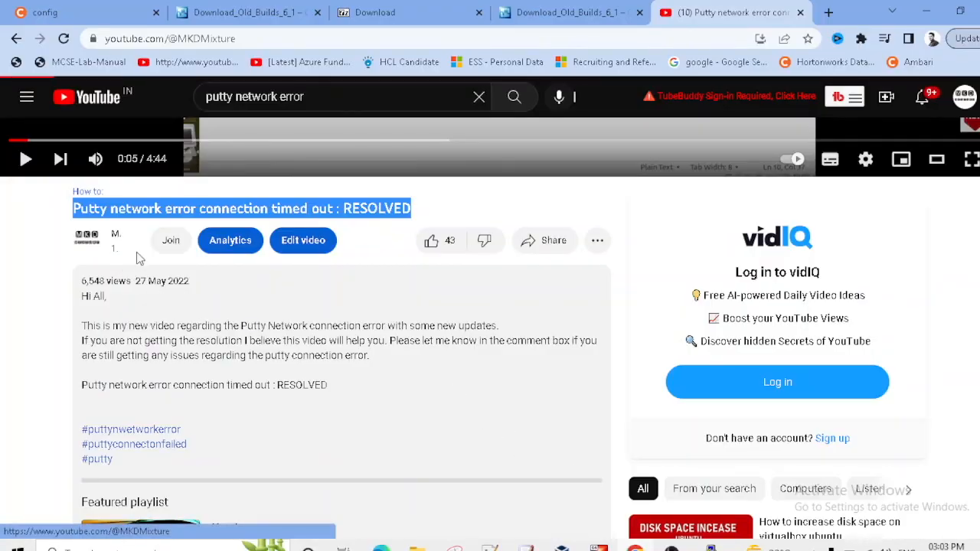
pyautogui.moveTo(493, 346)
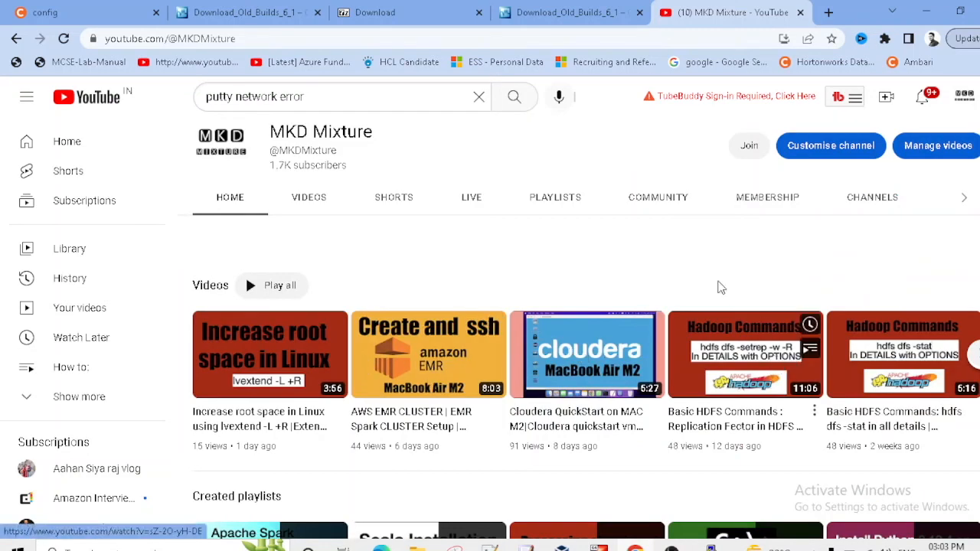
# Browse the MKD Mixture channel's playlists into the Basic Hadoop commands playlist.
pyautogui.click(554, 196)
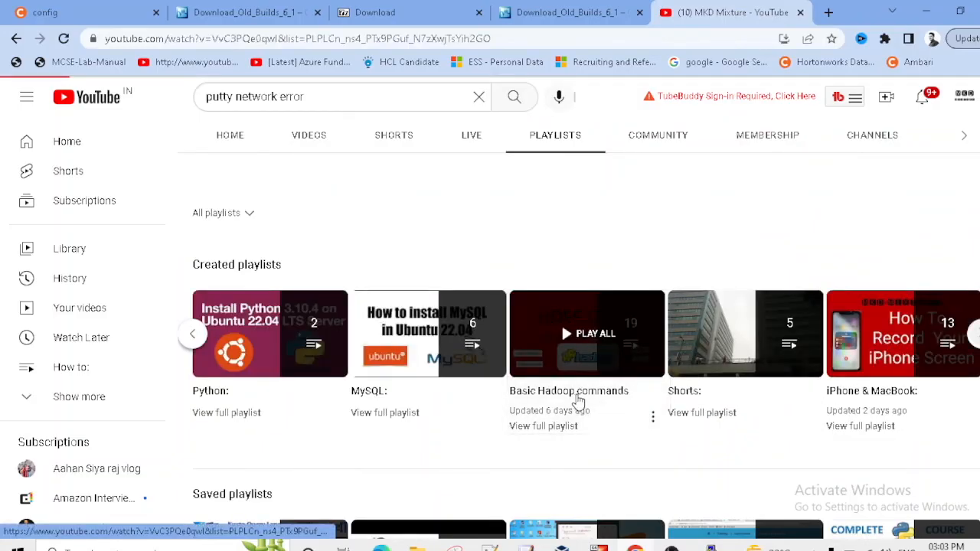
pyautogui.click(587, 334)
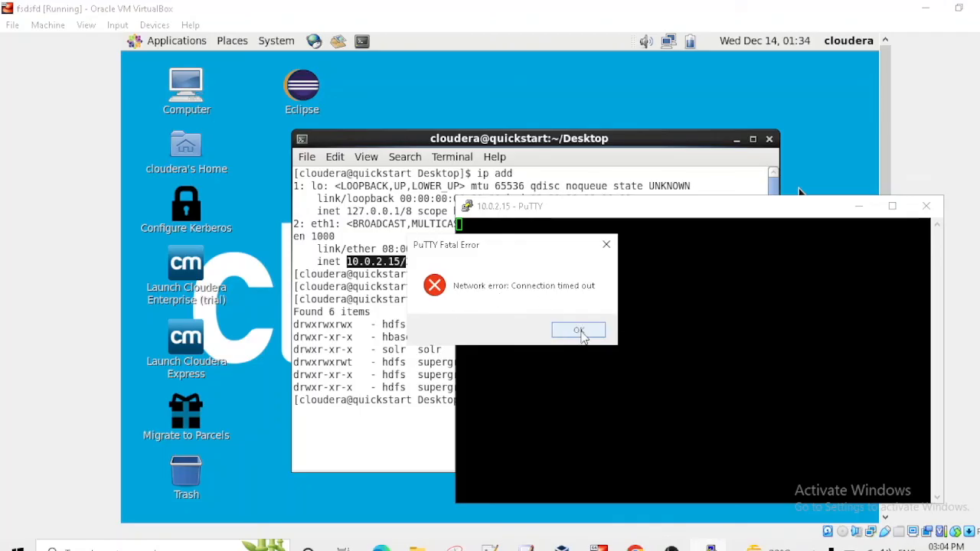
# Acknowledge PuTTY's 'Network error: Connection timed out' fatal error with OK.
pyautogui.click(579, 331)
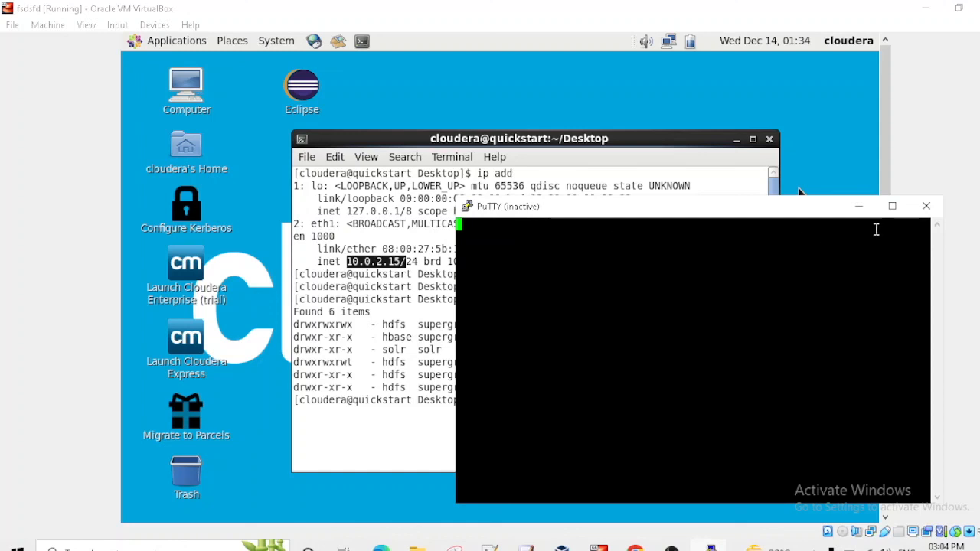